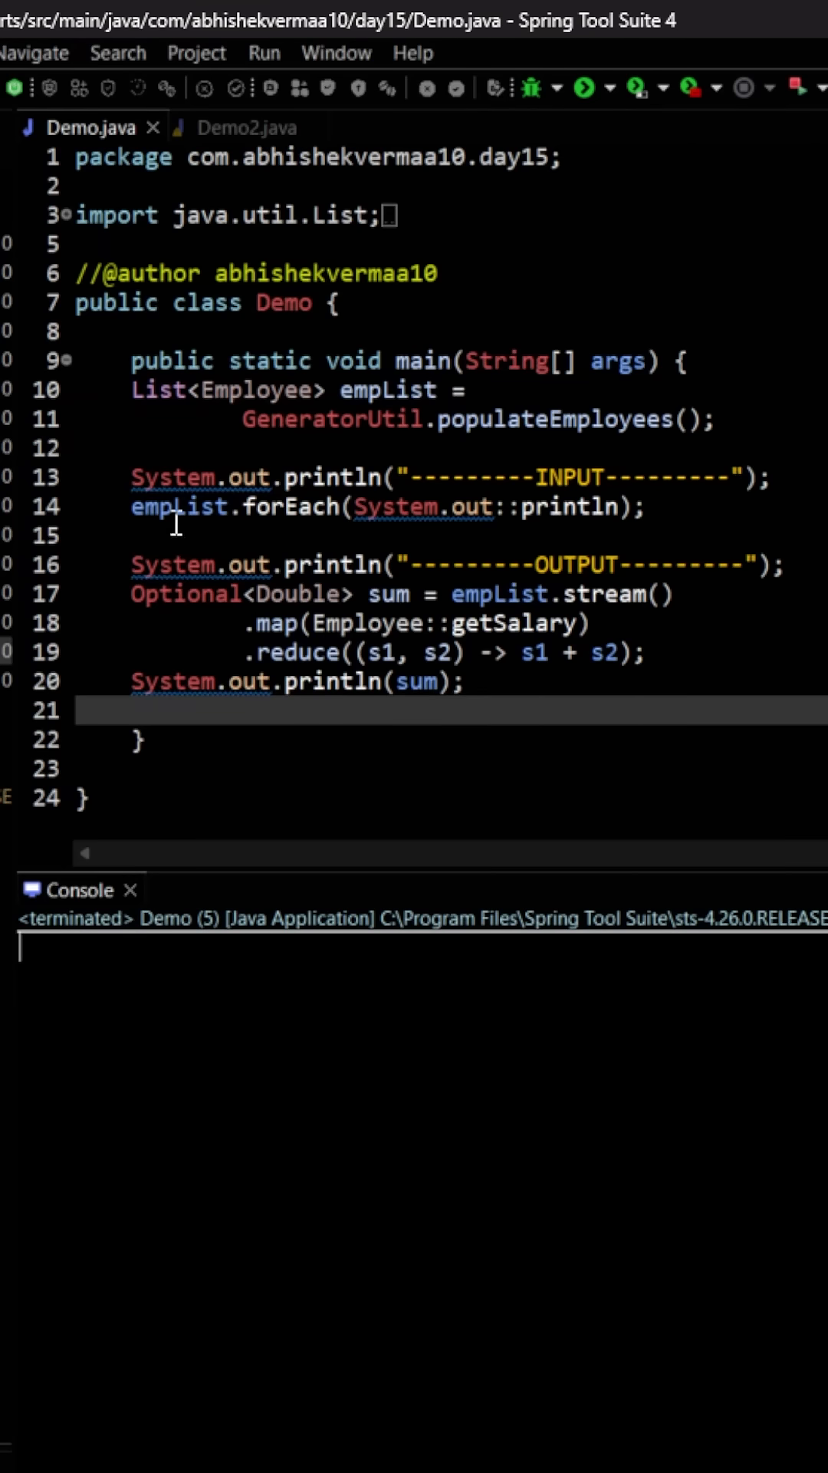
pyautogui.moveTo(178, 508)
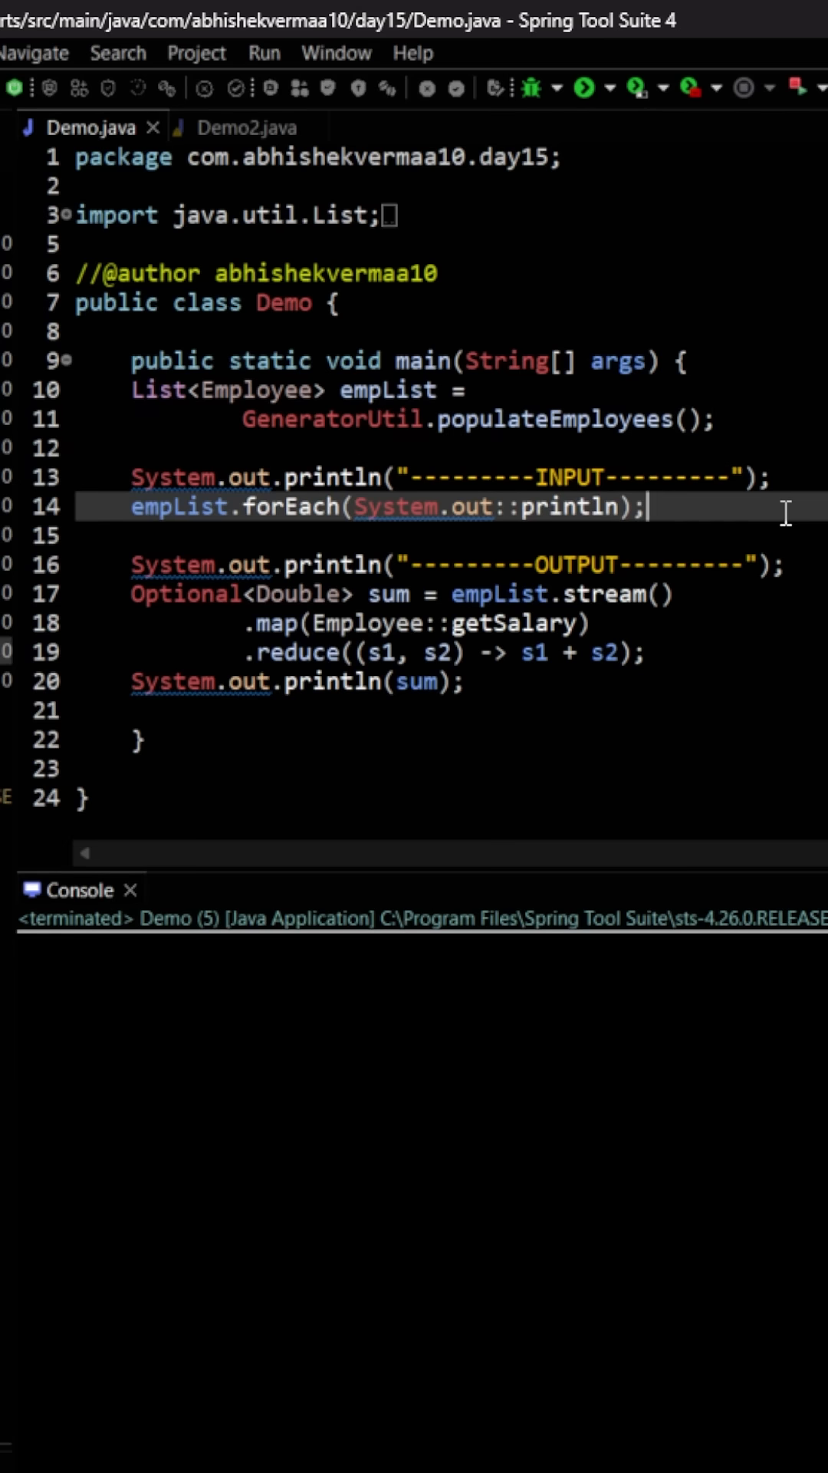
pyautogui.moveTo(699, 720)
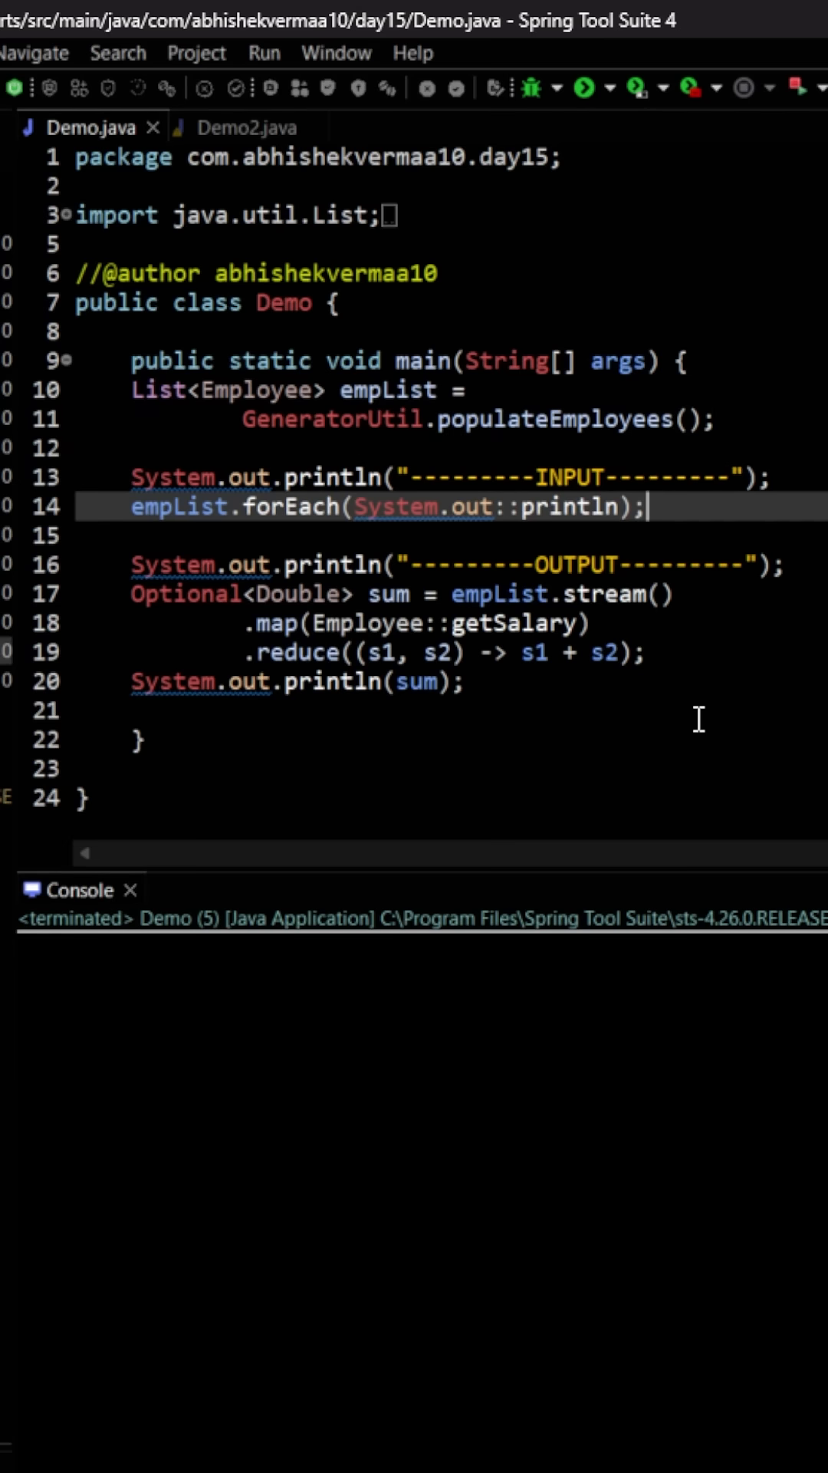
pyautogui.moveTo(521, 676)
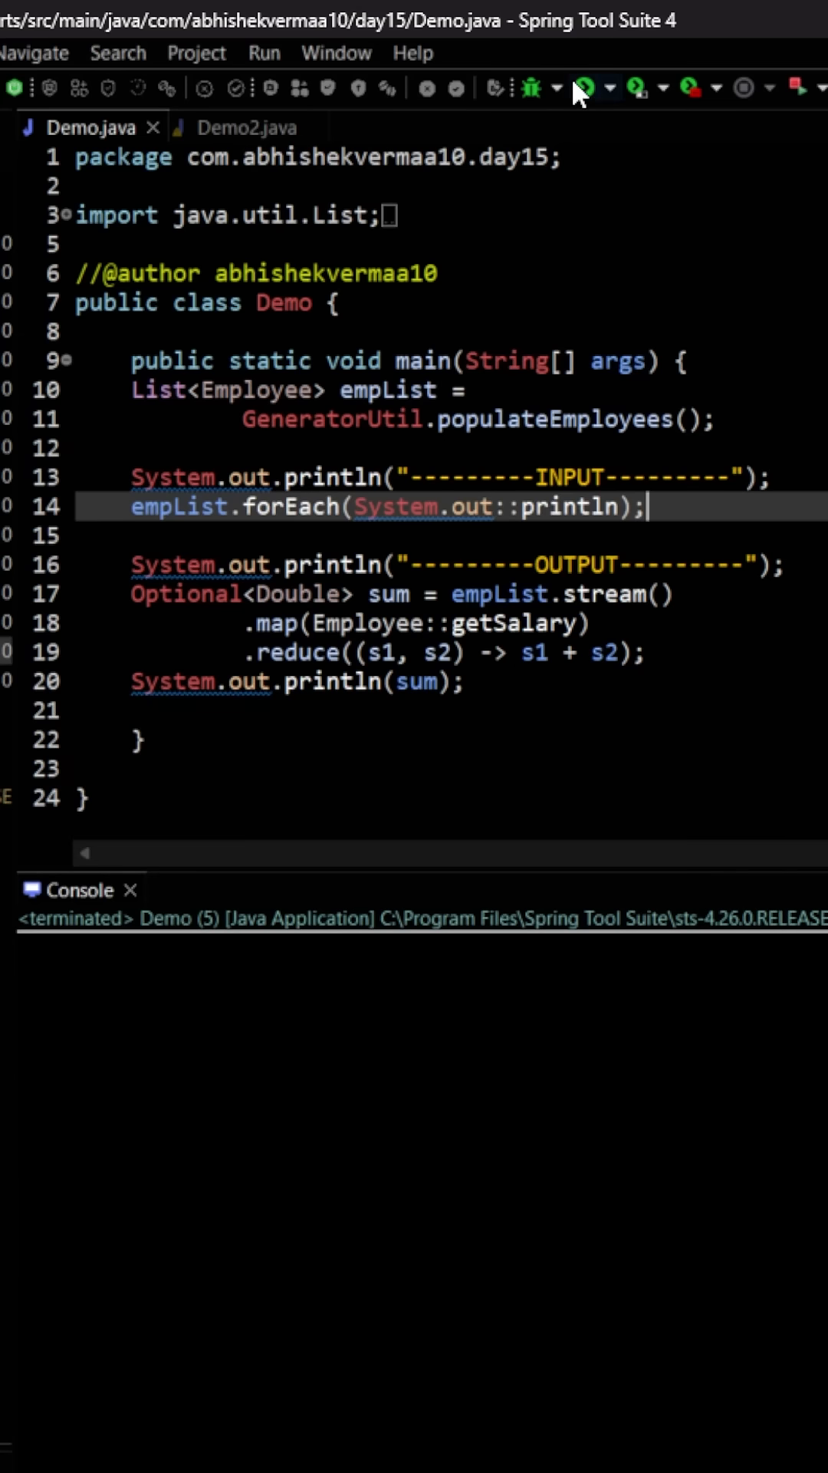
# Run Demo so the console lists six employees and prints Optional[31000.0].
pyautogui.click(584, 88)
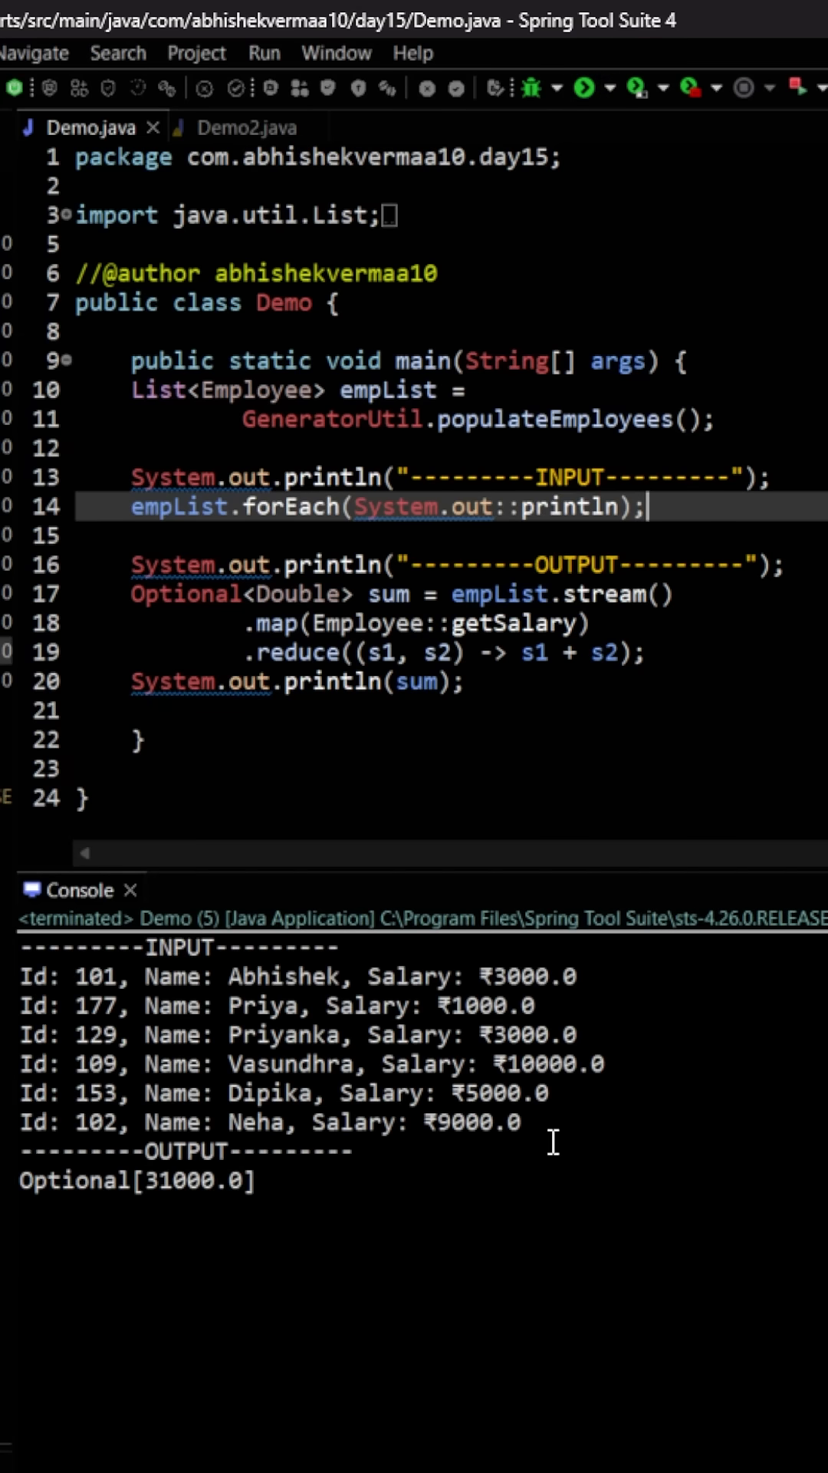
pyautogui.moveTo(350, 1195)
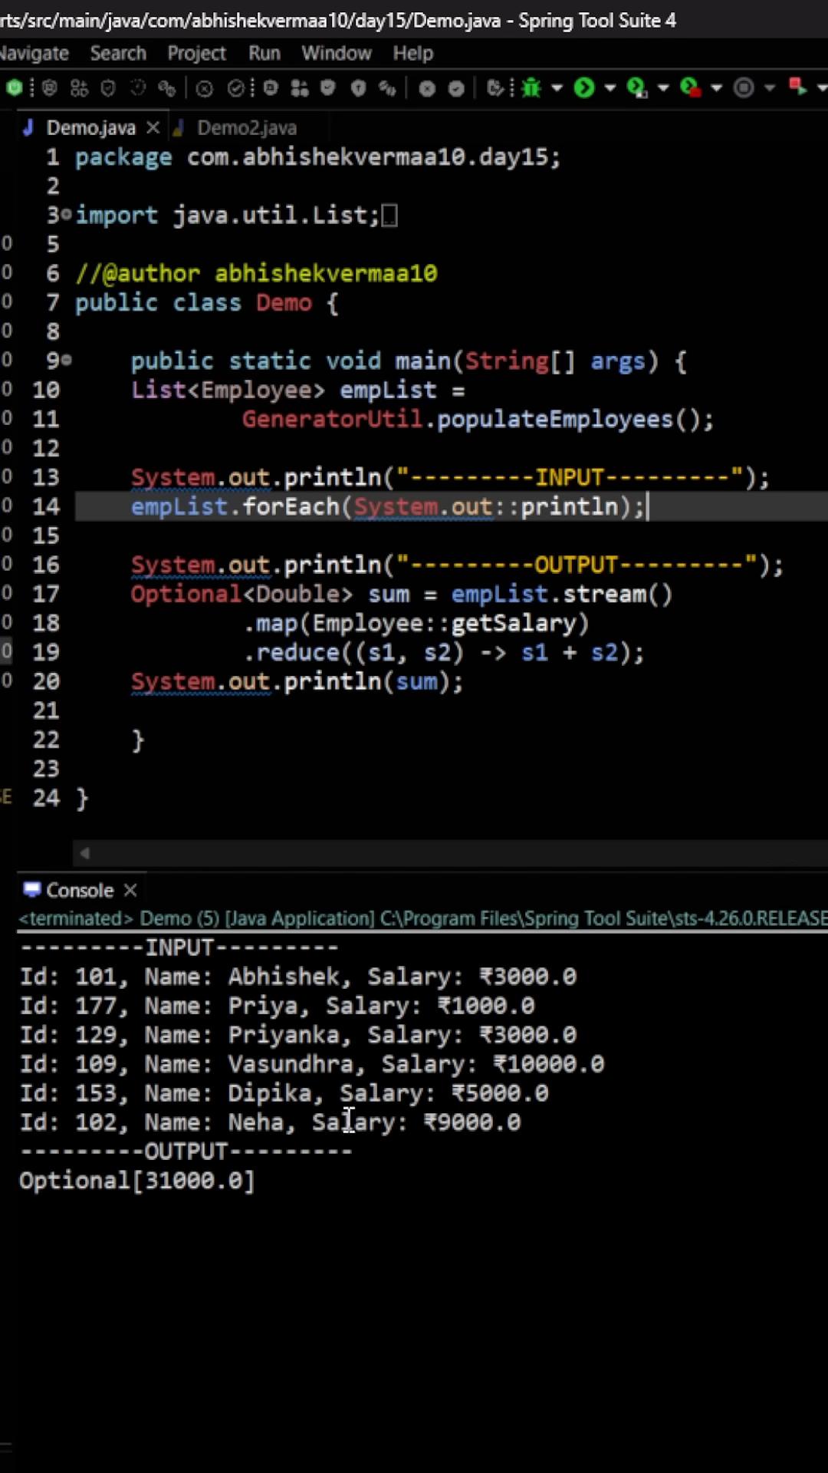
pyautogui.moveTo(460, 706)
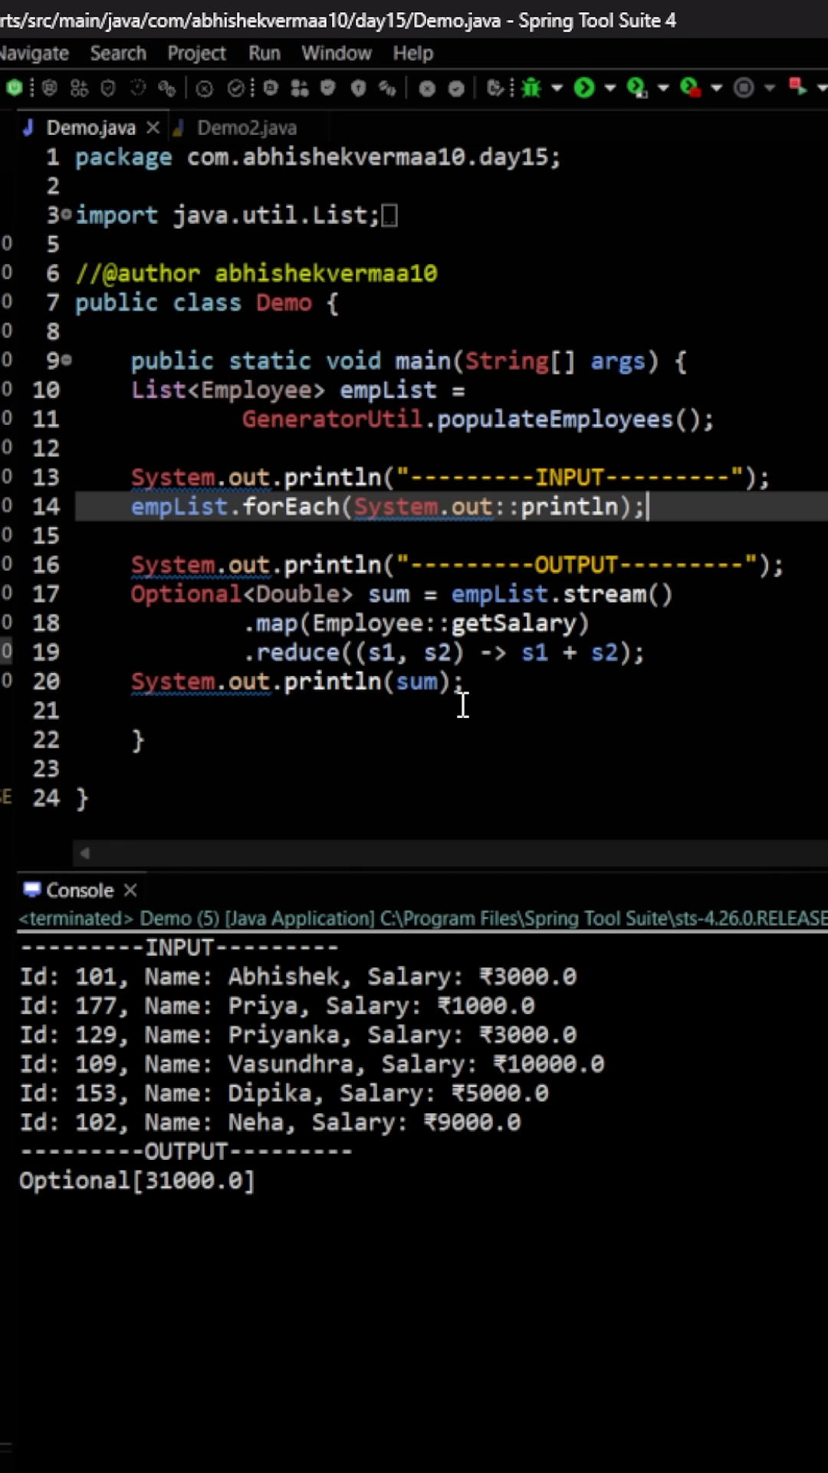
pyautogui.moveTo(467, 653)
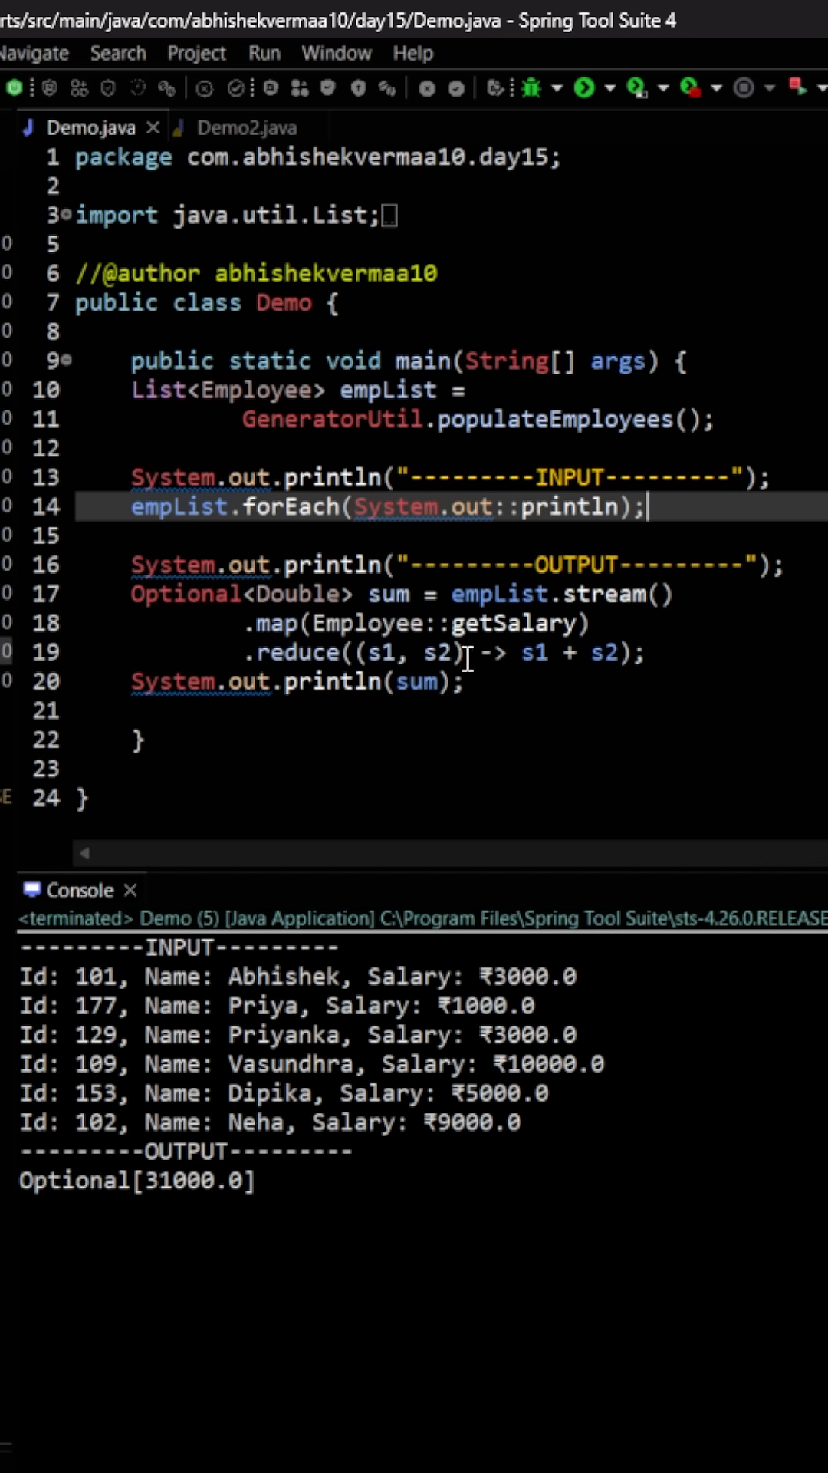
pyautogui.moveTo(523, 676)
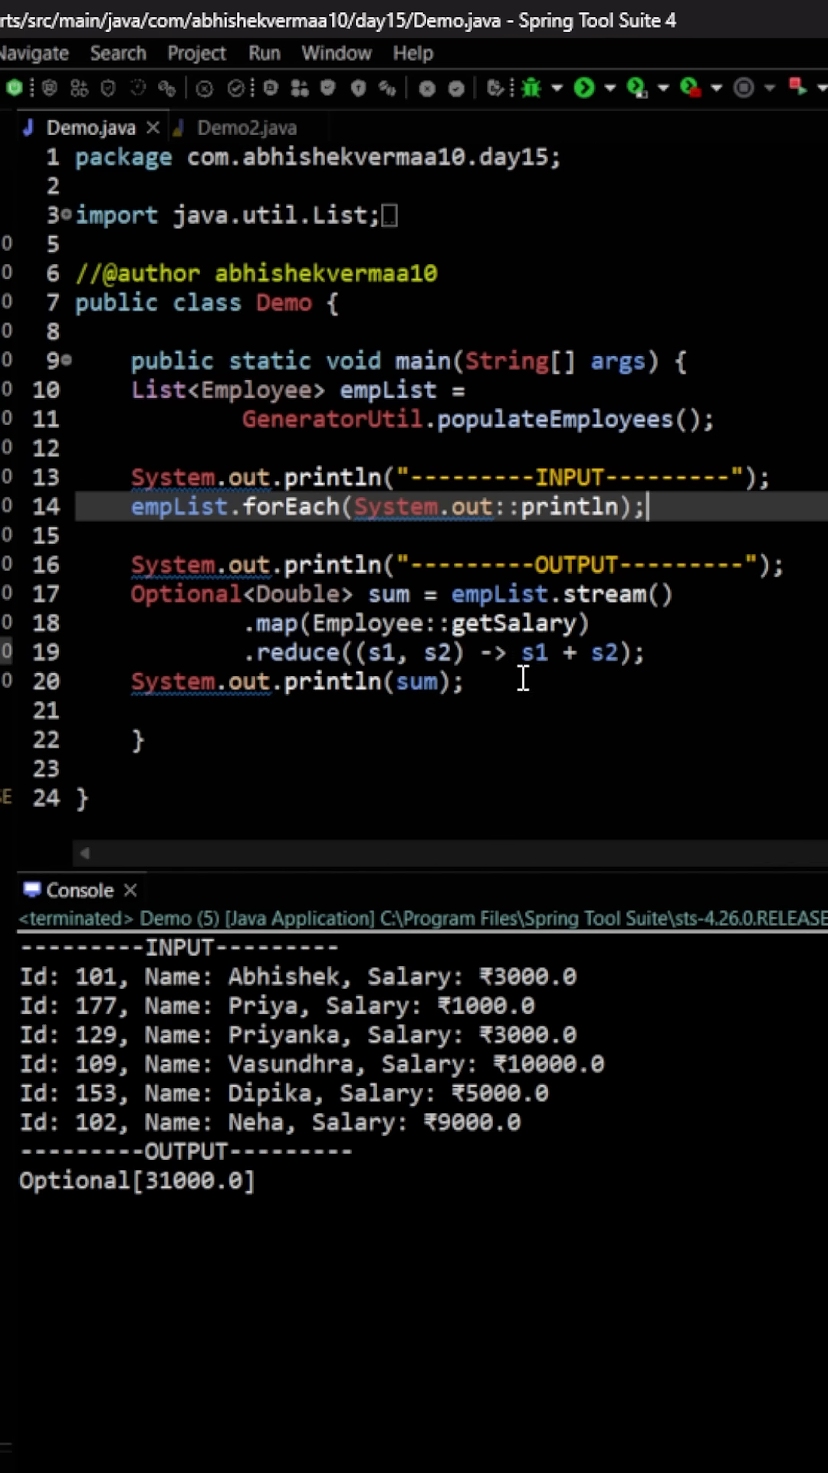
pyautogui.moveTo(265, 1270)
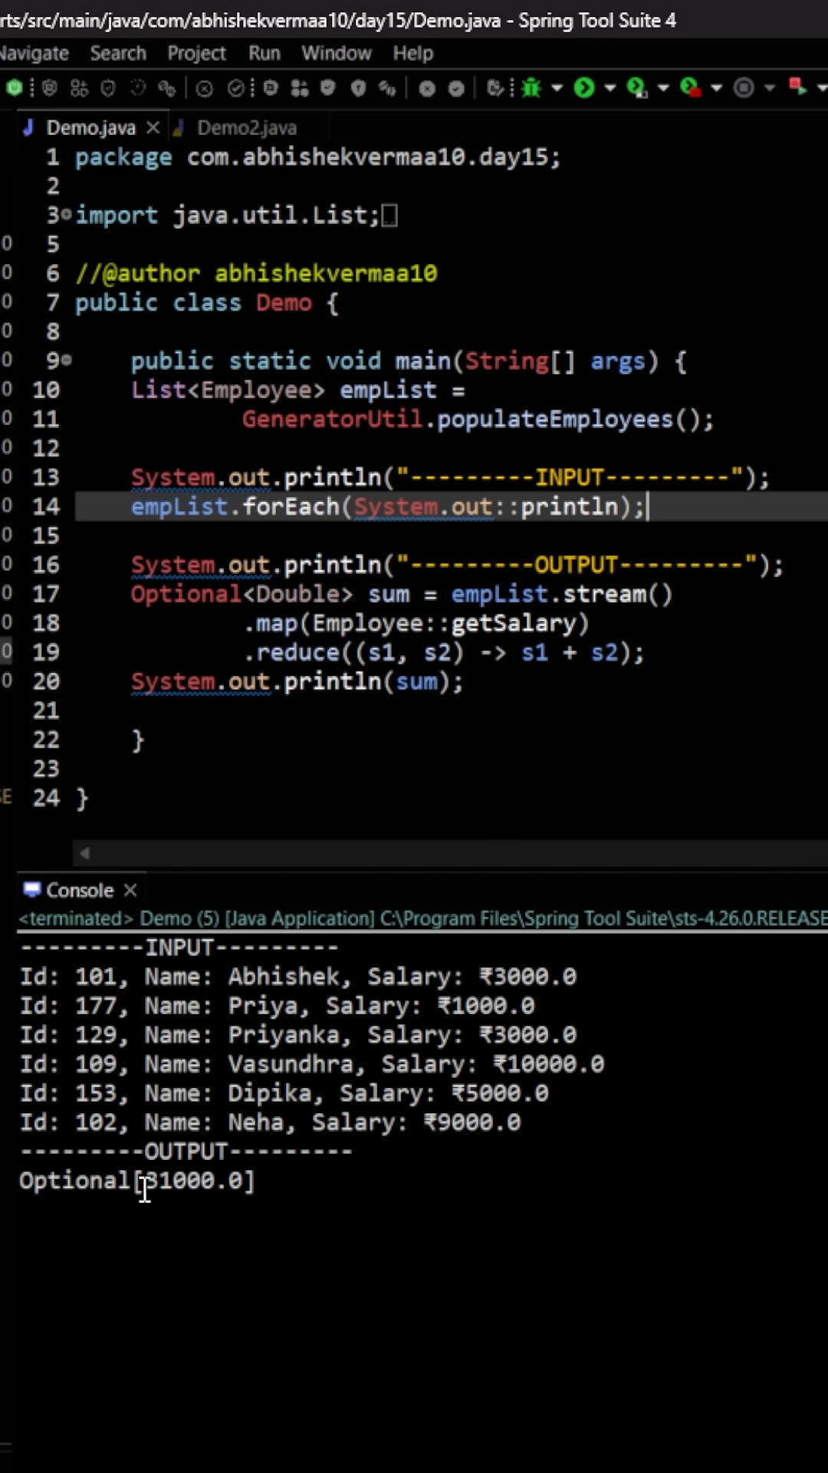
pyautogui.moveTo(388, 1190)
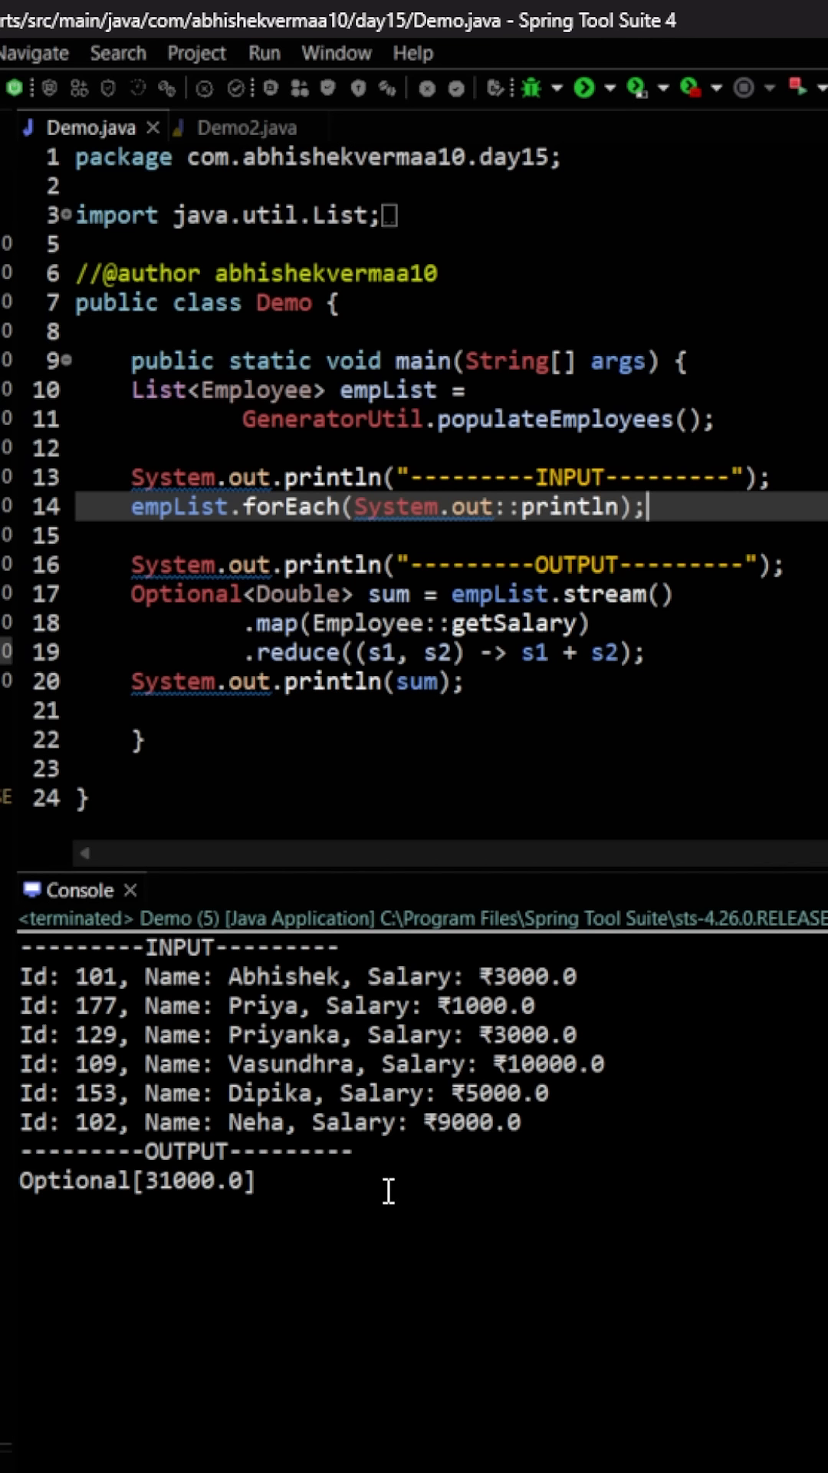
pyautogui.moveTo(486, 796)
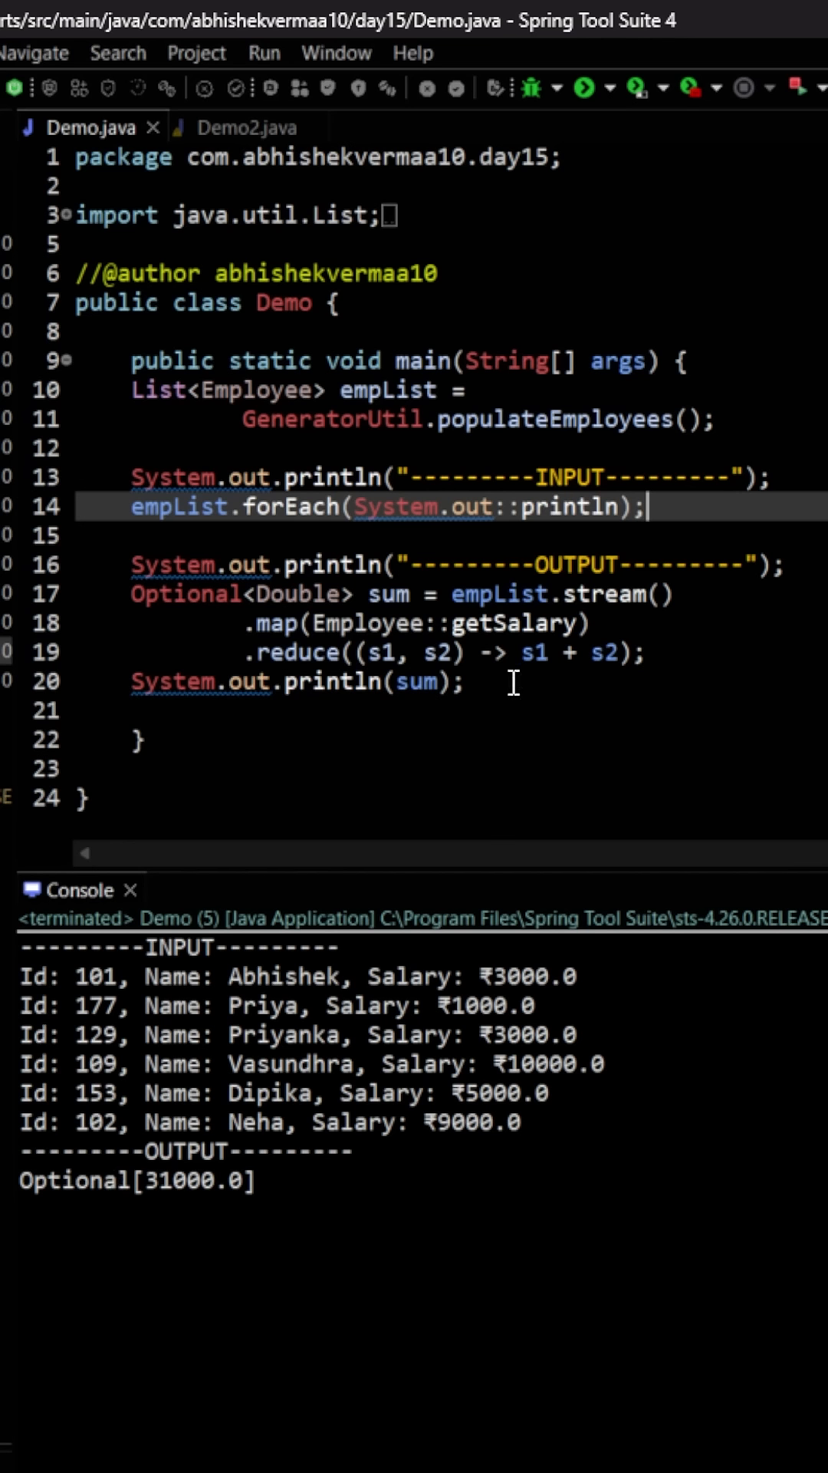
pyautogui.moveTo(354, 653)
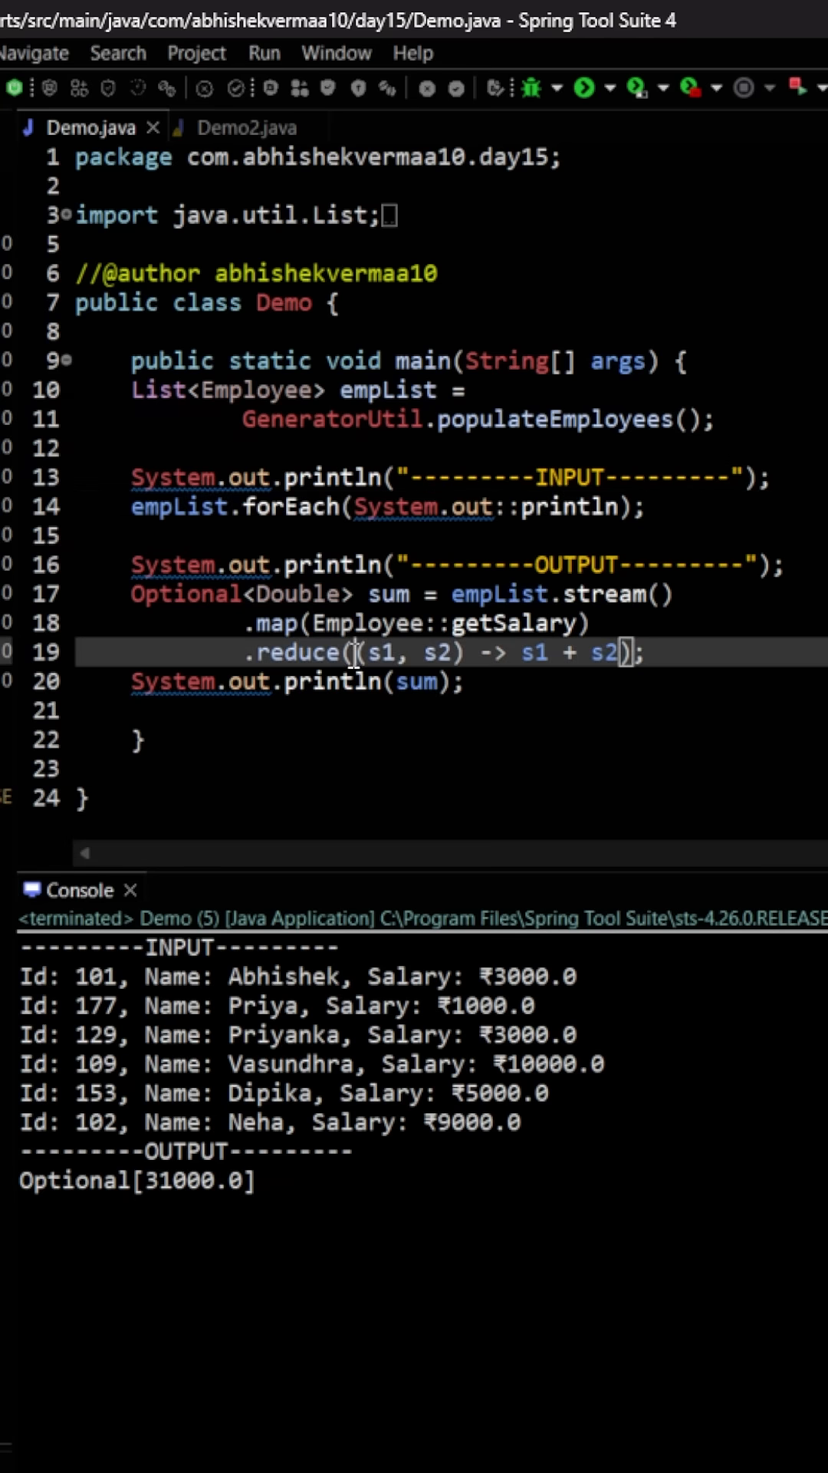
# Add 9000.0 as the reduce identity value and dismiss the type-mismatch quick-fix popup.
pyautogui.write('-9')
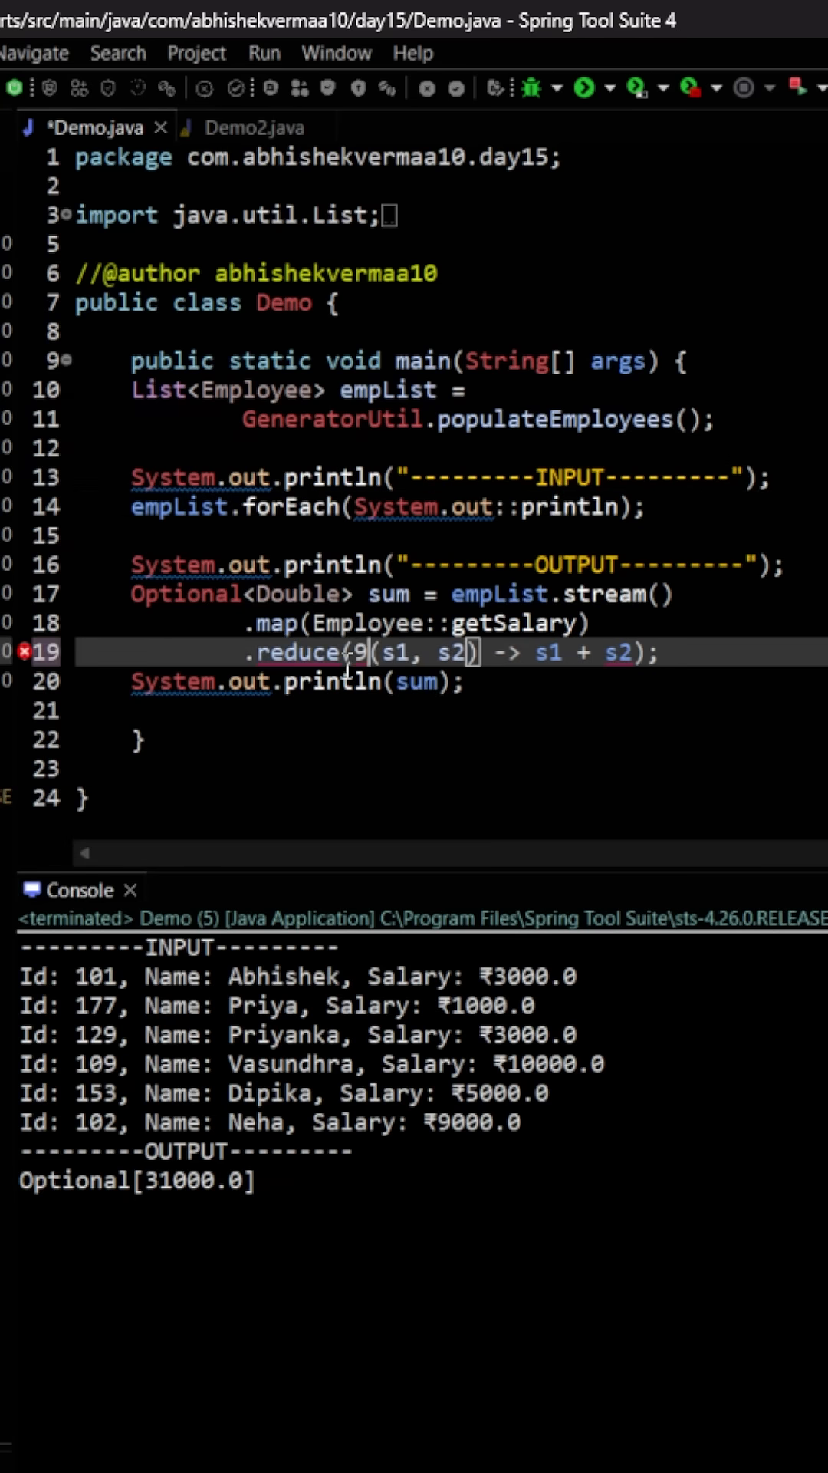
pyautogui.write('000.0,')
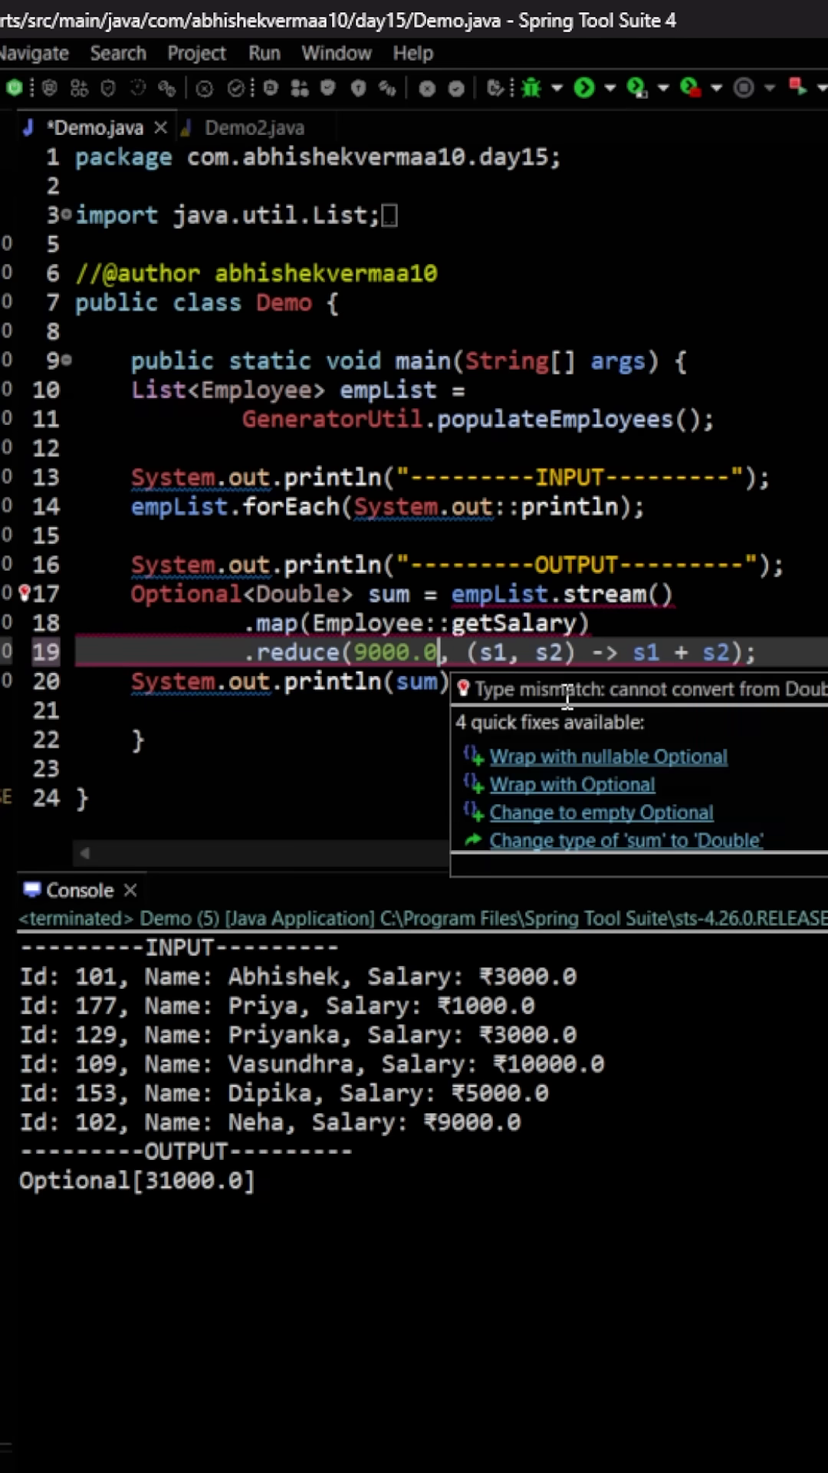
pyautogui.click(589, 684)
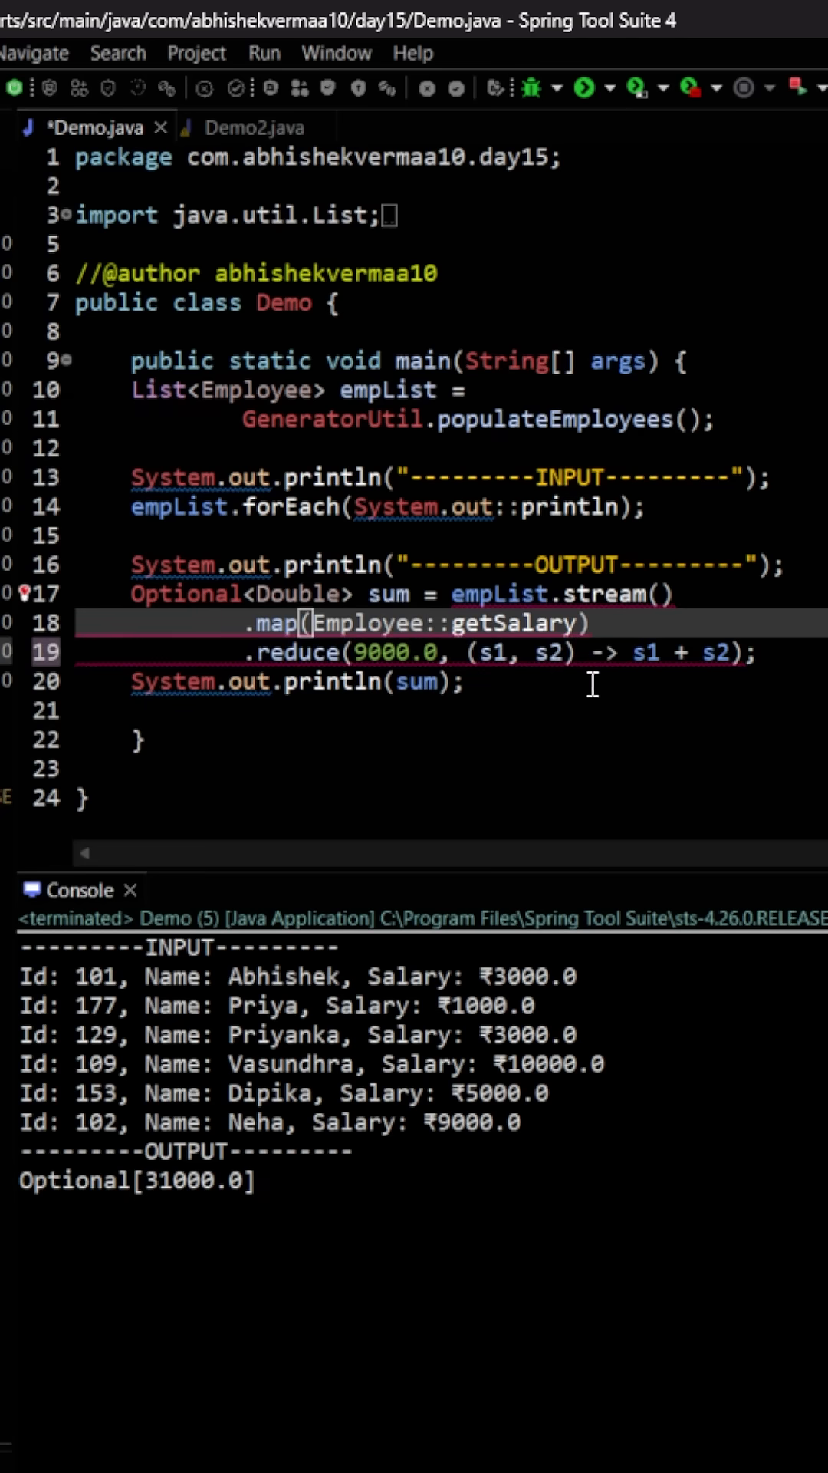
pyautogui.moveTo(270, 572)
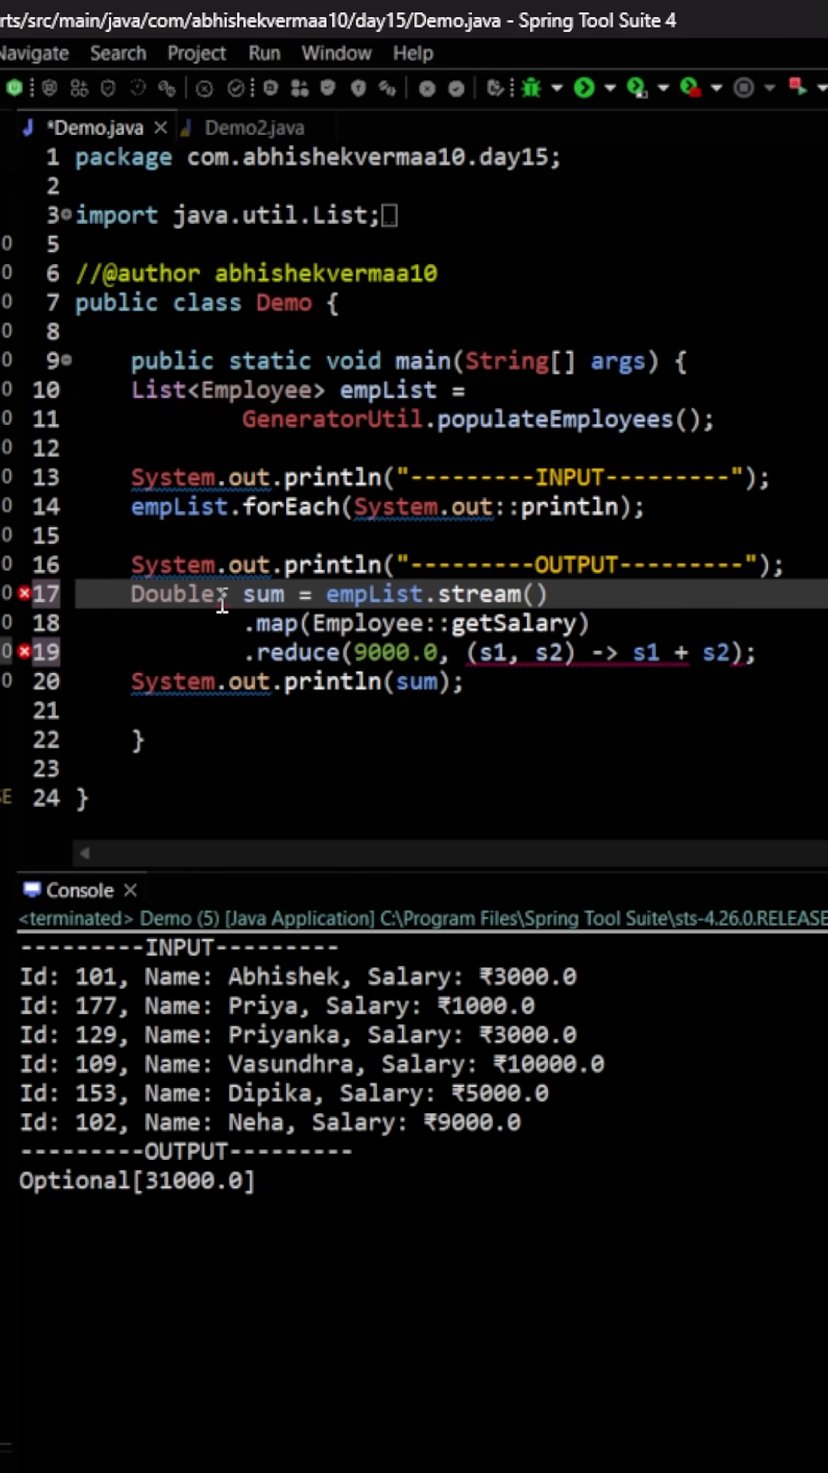
# Mark the plain Double type of sum on line 17 as the mismatch errors clear.
pyautogui.doubleClick(170, 594)
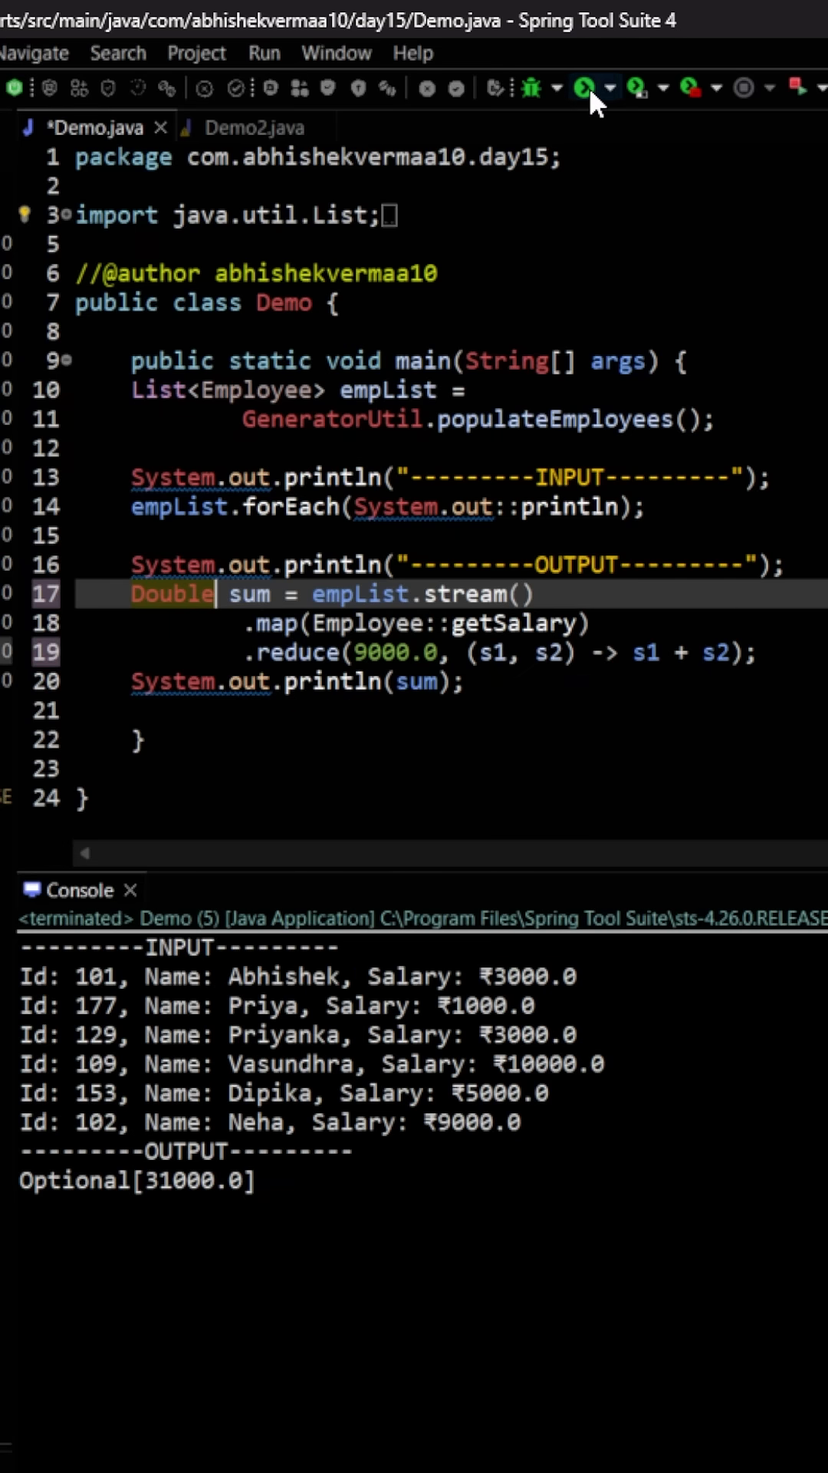
# Save and rerun Demo so the console prints the plain total 40000.0.
pyautogui.click(585, 86)
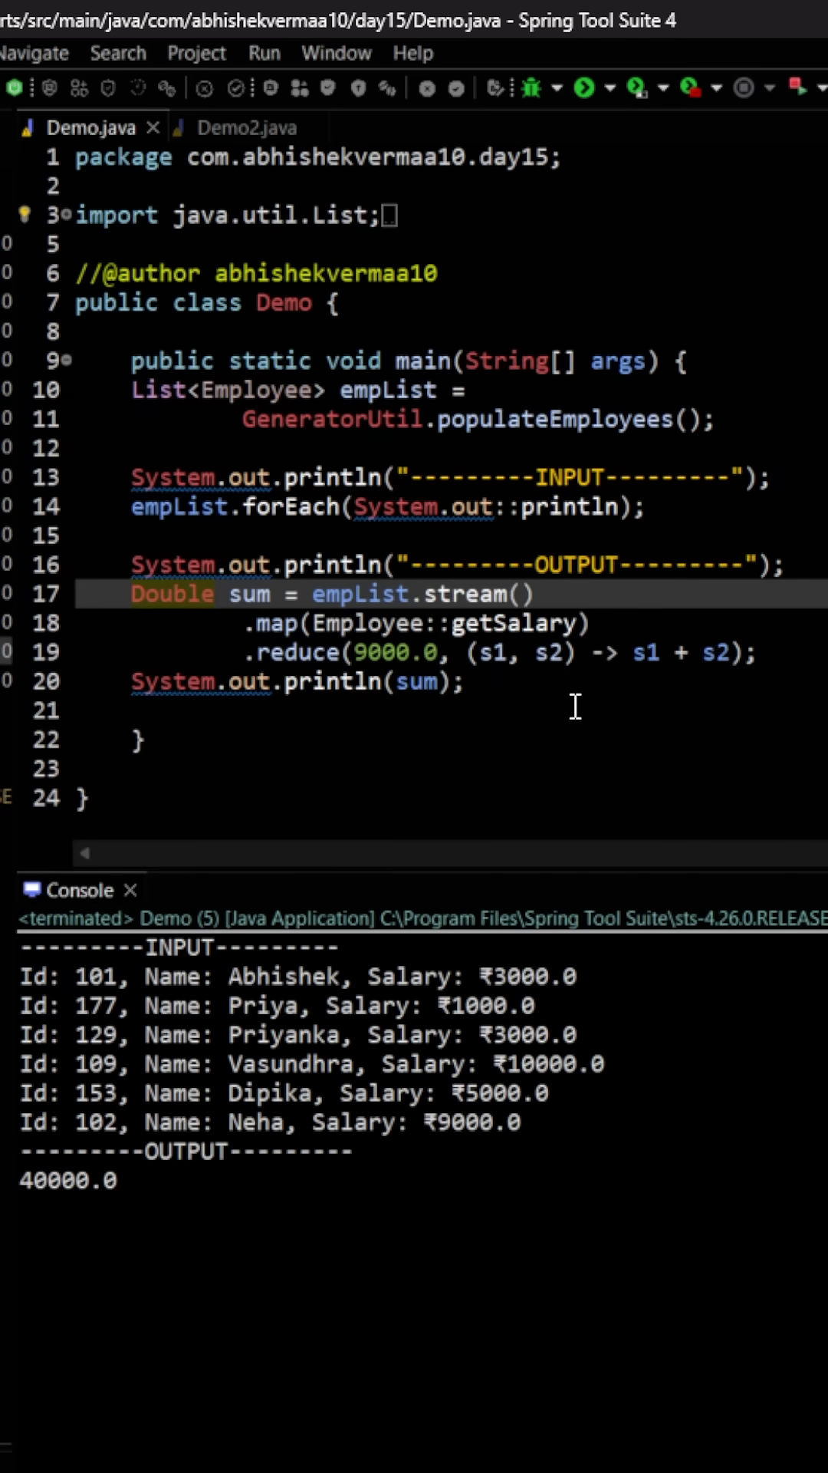
pyautogui.moveTo(646, 655)
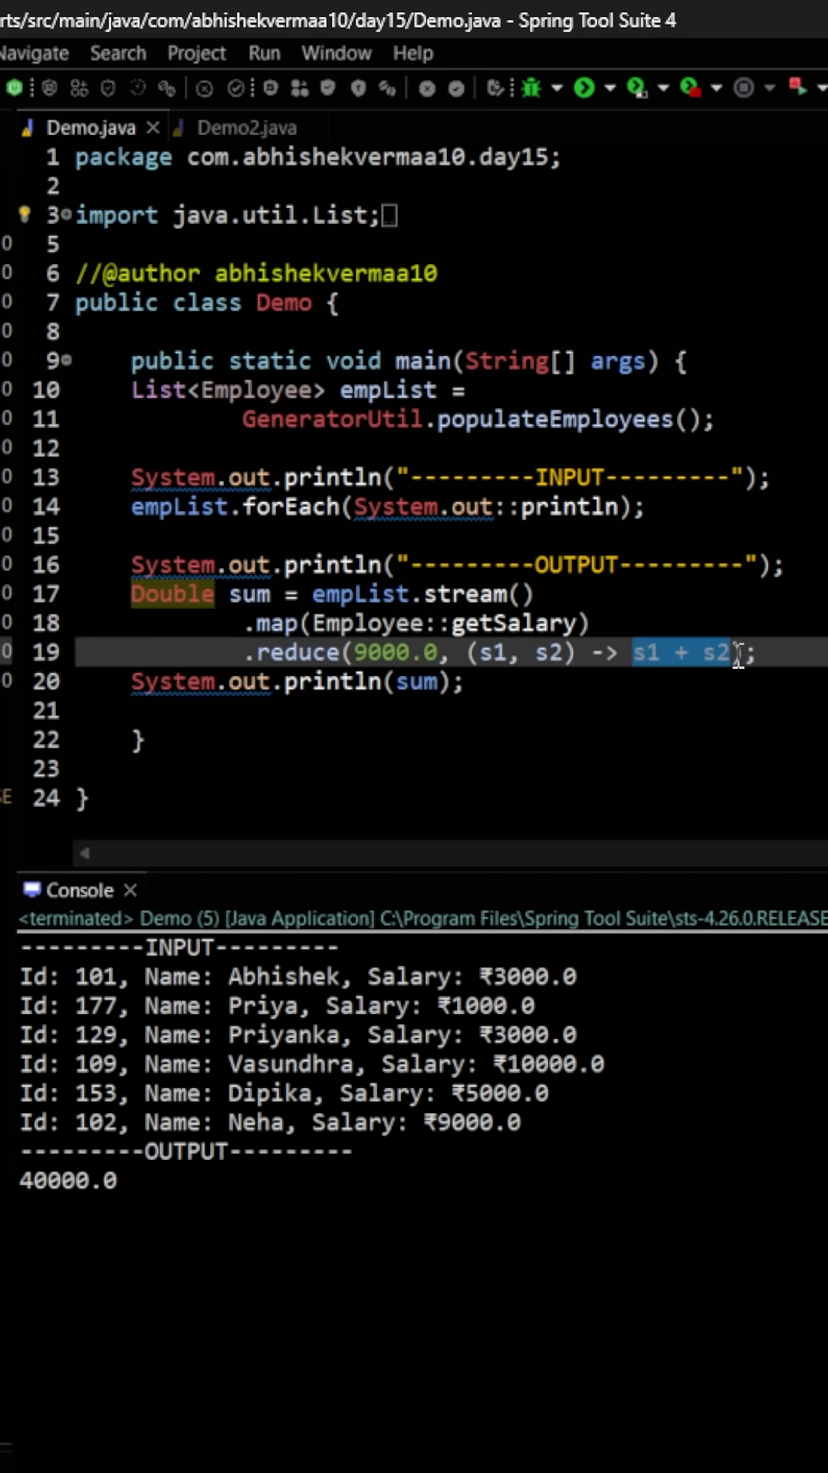
# Rewrite the reduce lambda body as Double.sum(s1, s2) using autocomplete.
pyautogui.write('Doub')
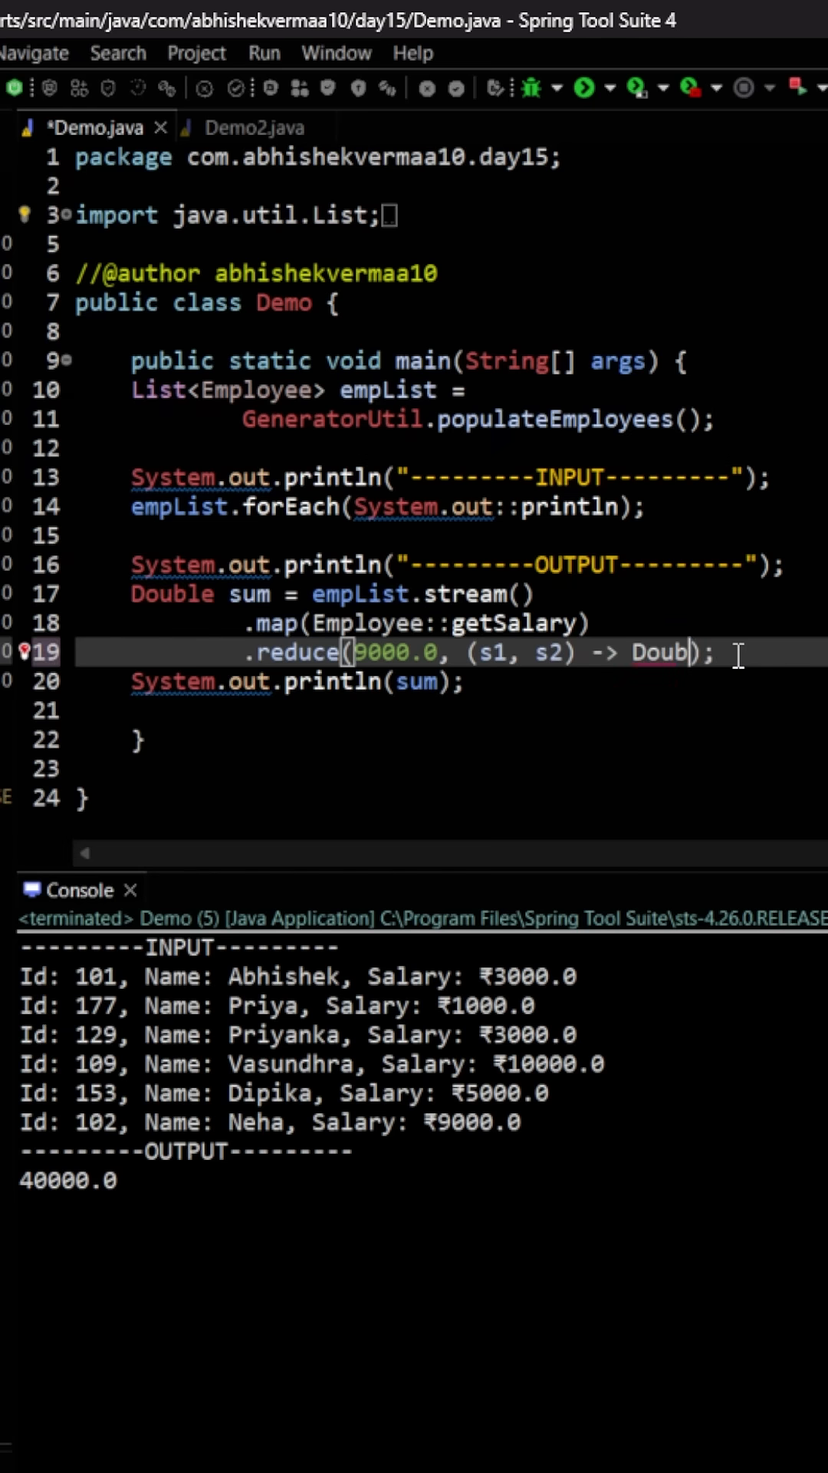
pyautogui.write('.')
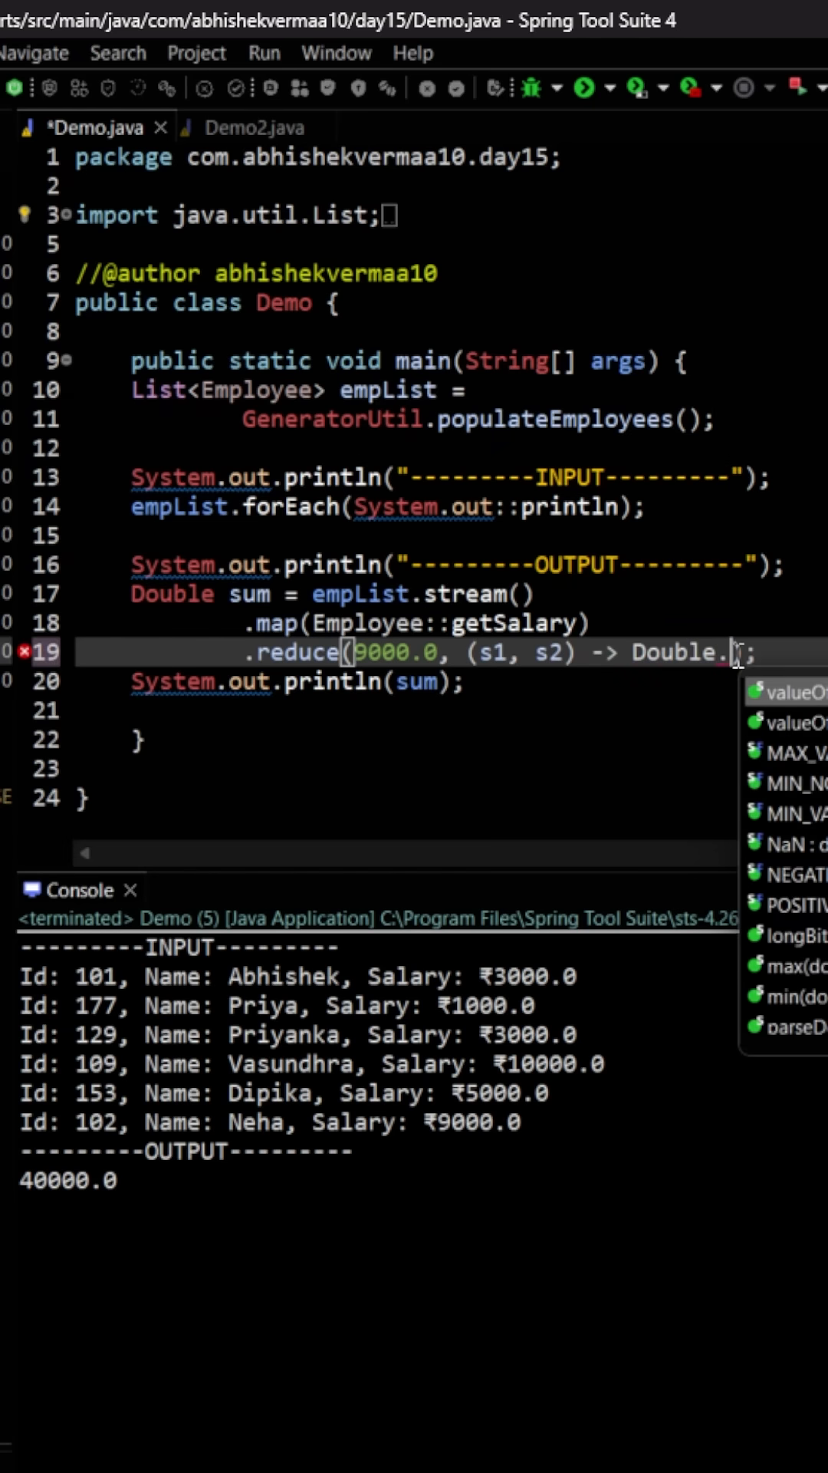
pyautogui.write('sum(0,')
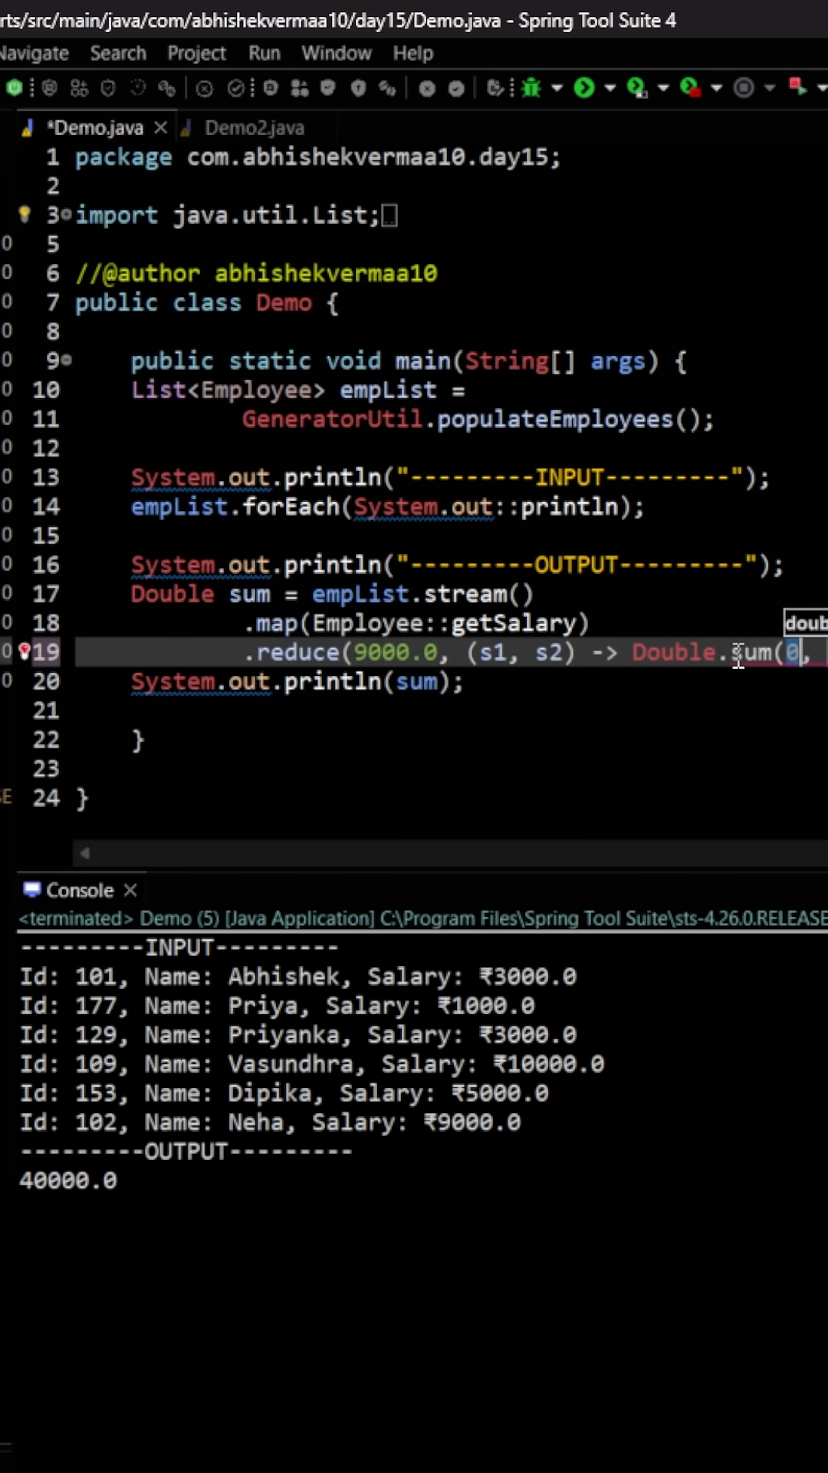
pyautogui.write('s1')
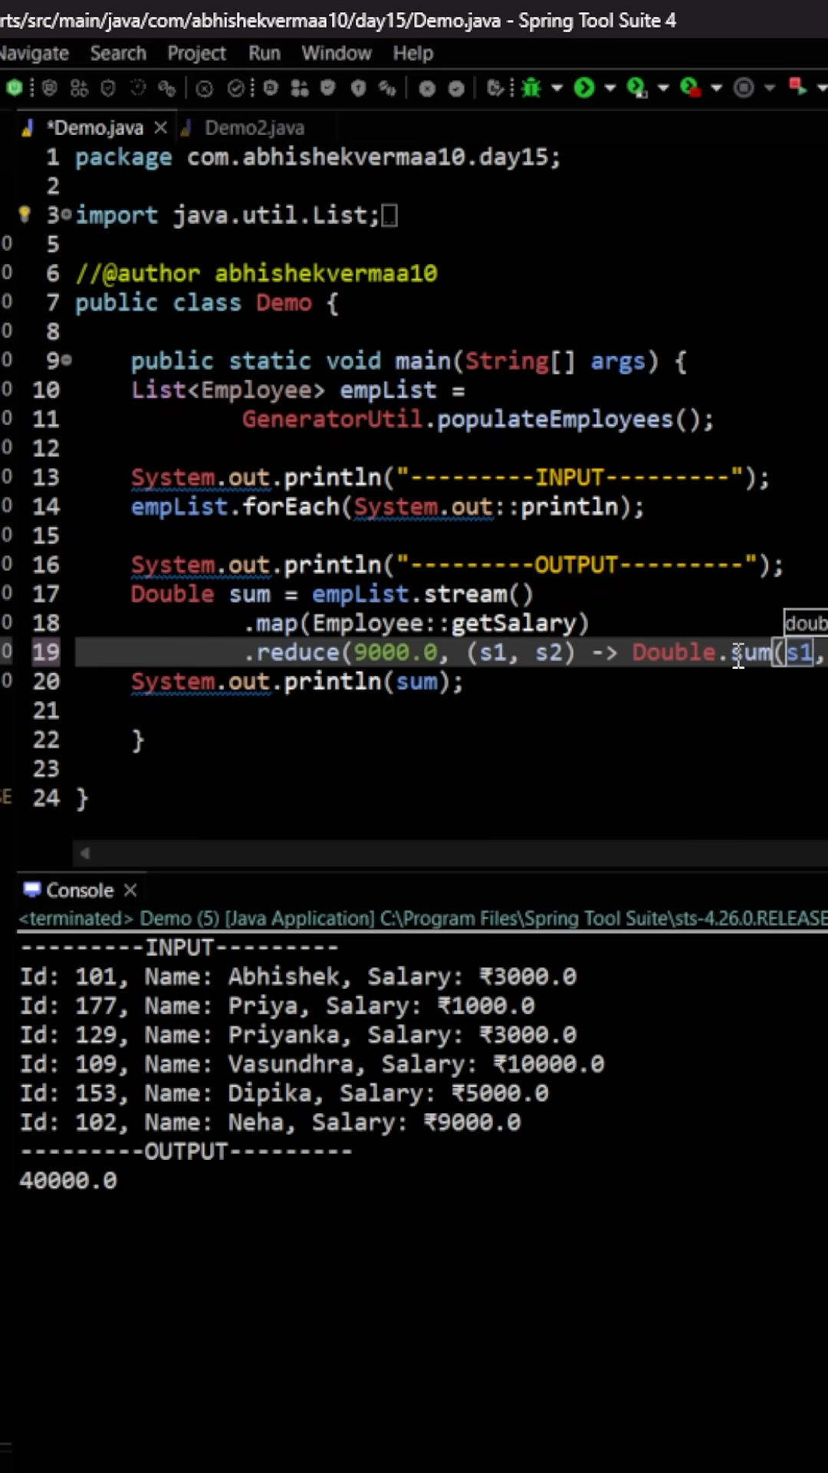
pyautogui.moveTo(241, 664)
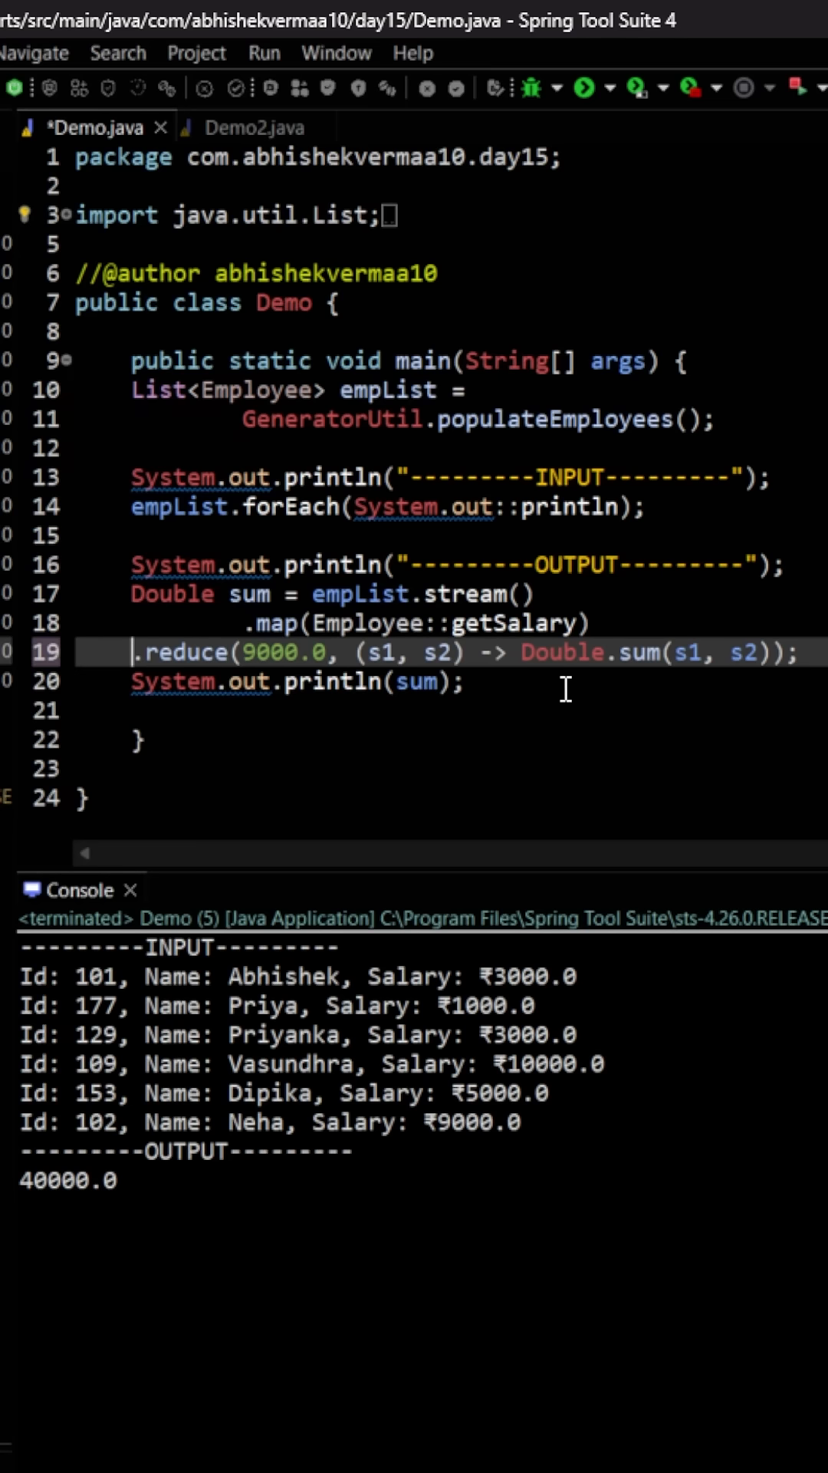
pyautogui.moveTo(588, 88)
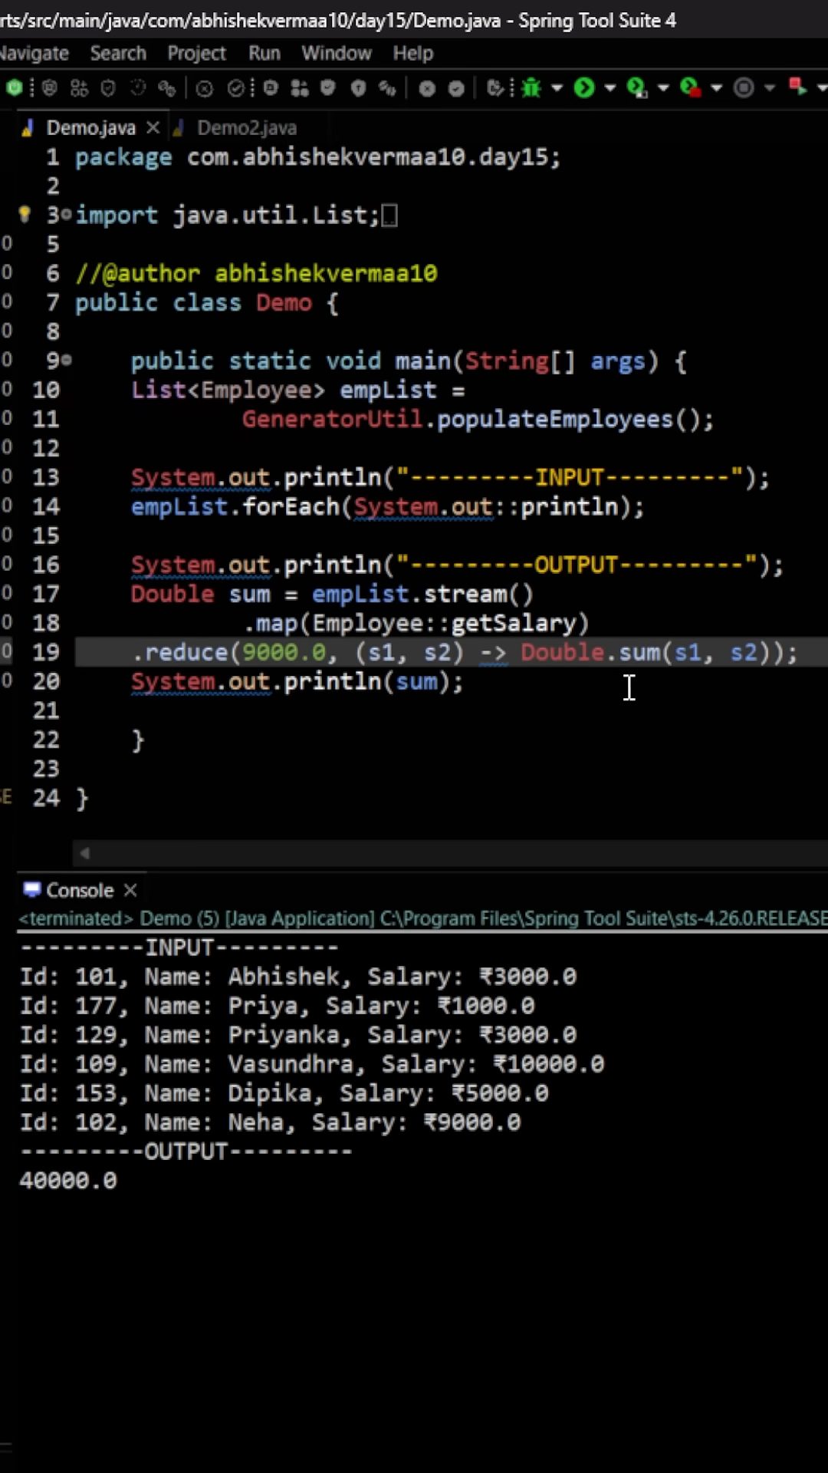
pyautogui.moveTo(590, 688)
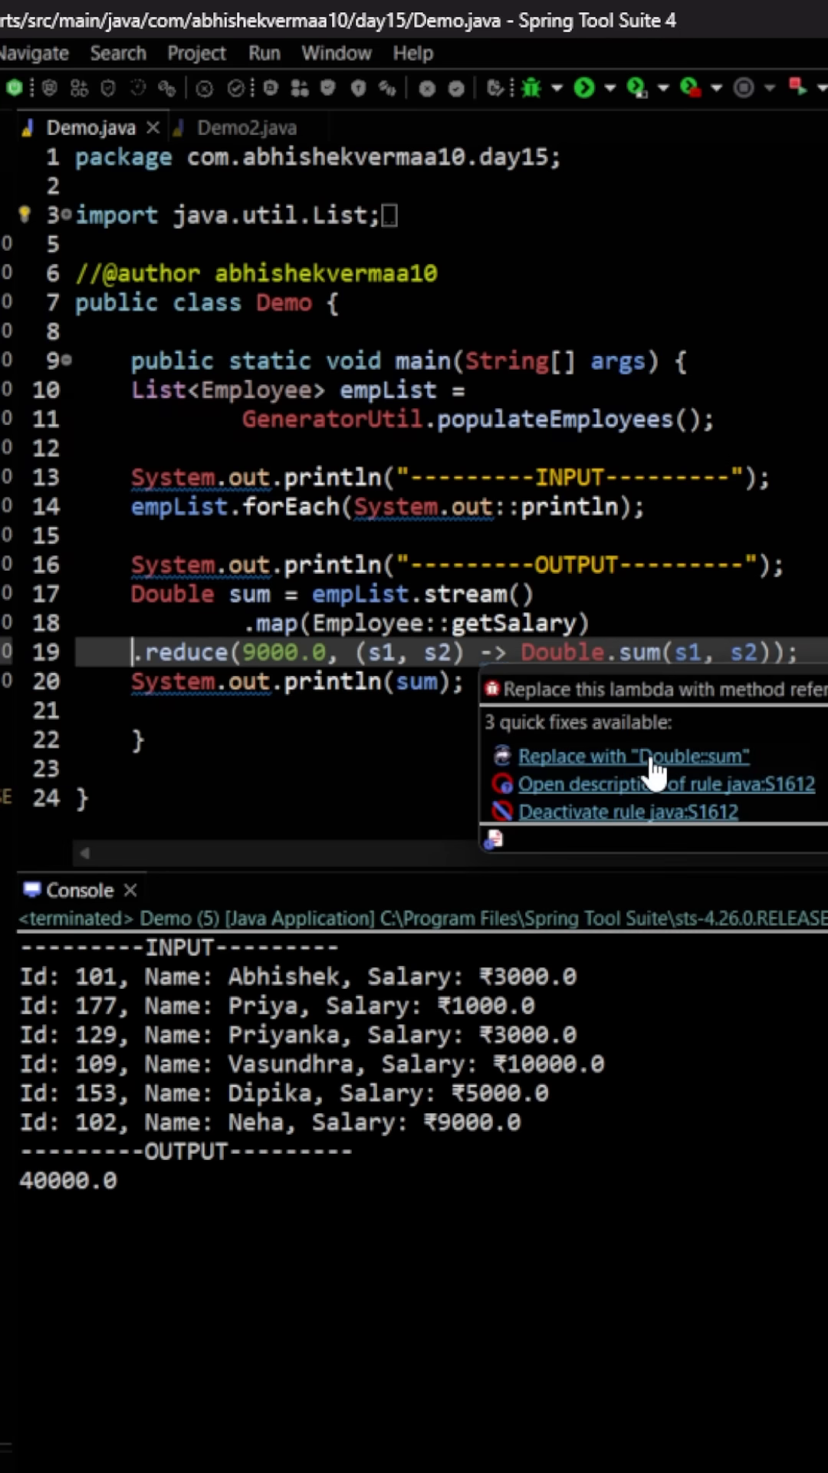
# Apply the 'Replace with Double::sum' quick fix and save Demo.java.
pyautogui.click(631, 754)
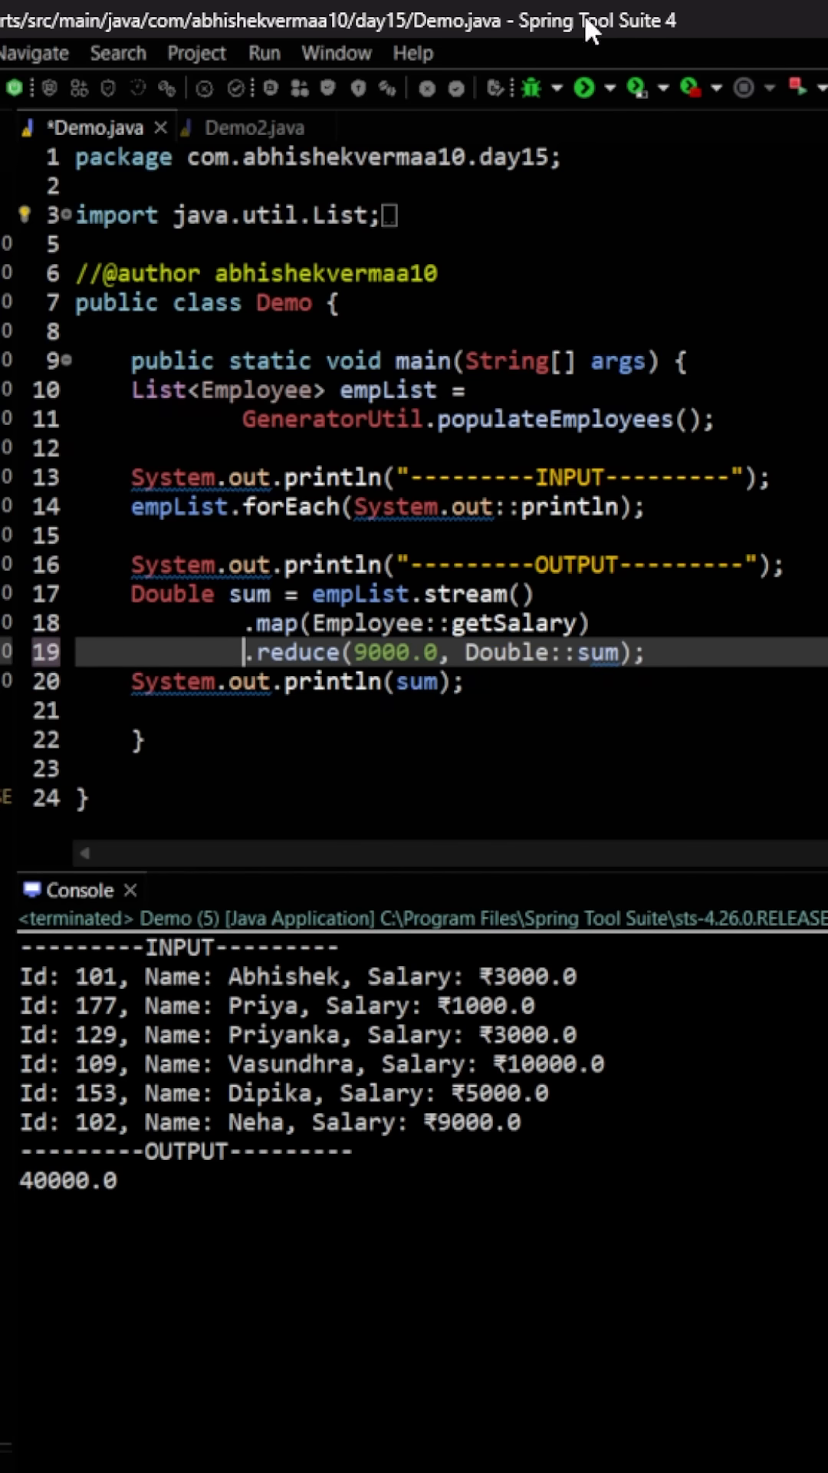
pyautogui.press('ctrl+s')
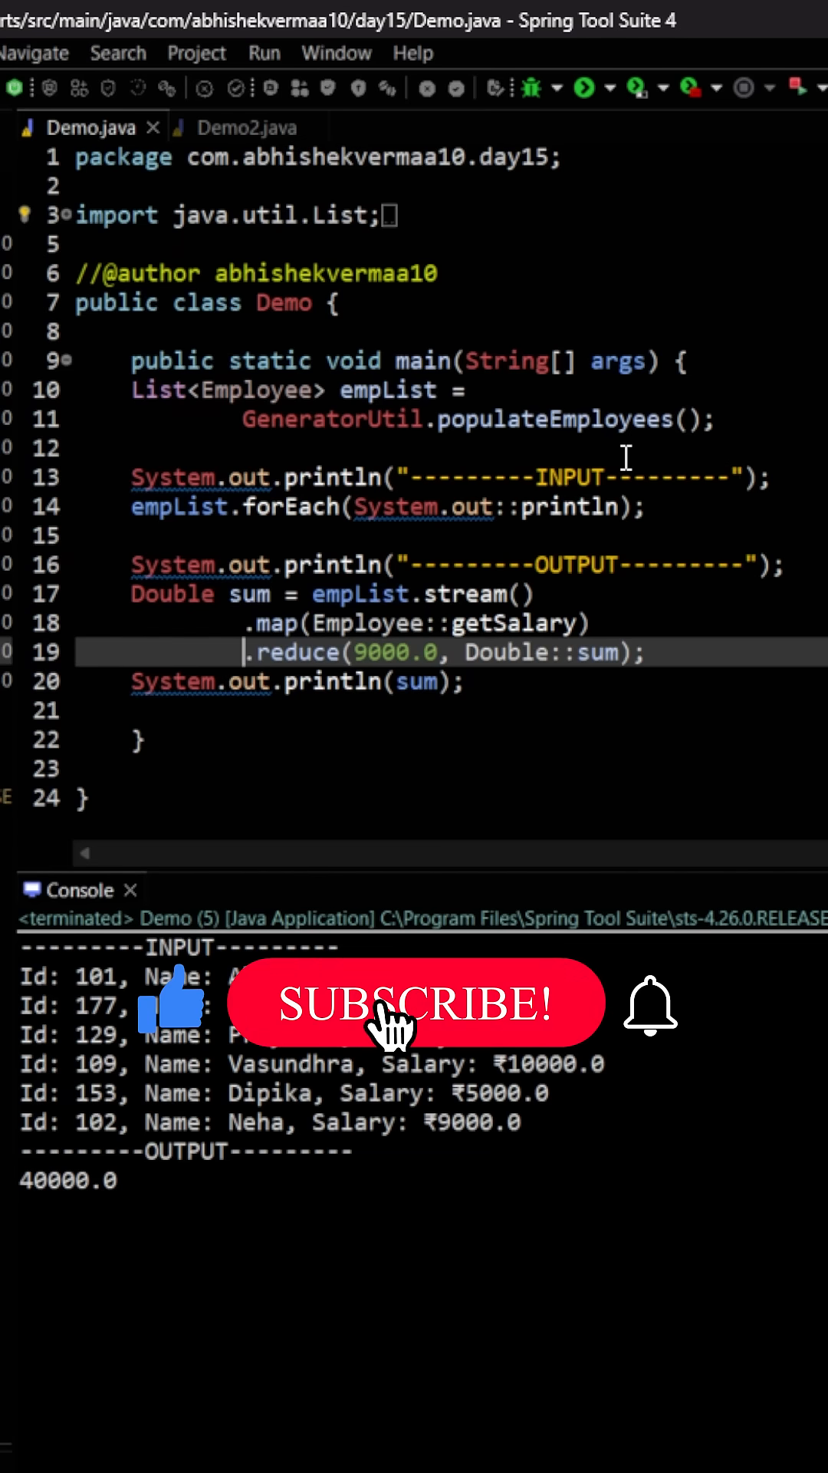
pyautogui.click(414, 1002)
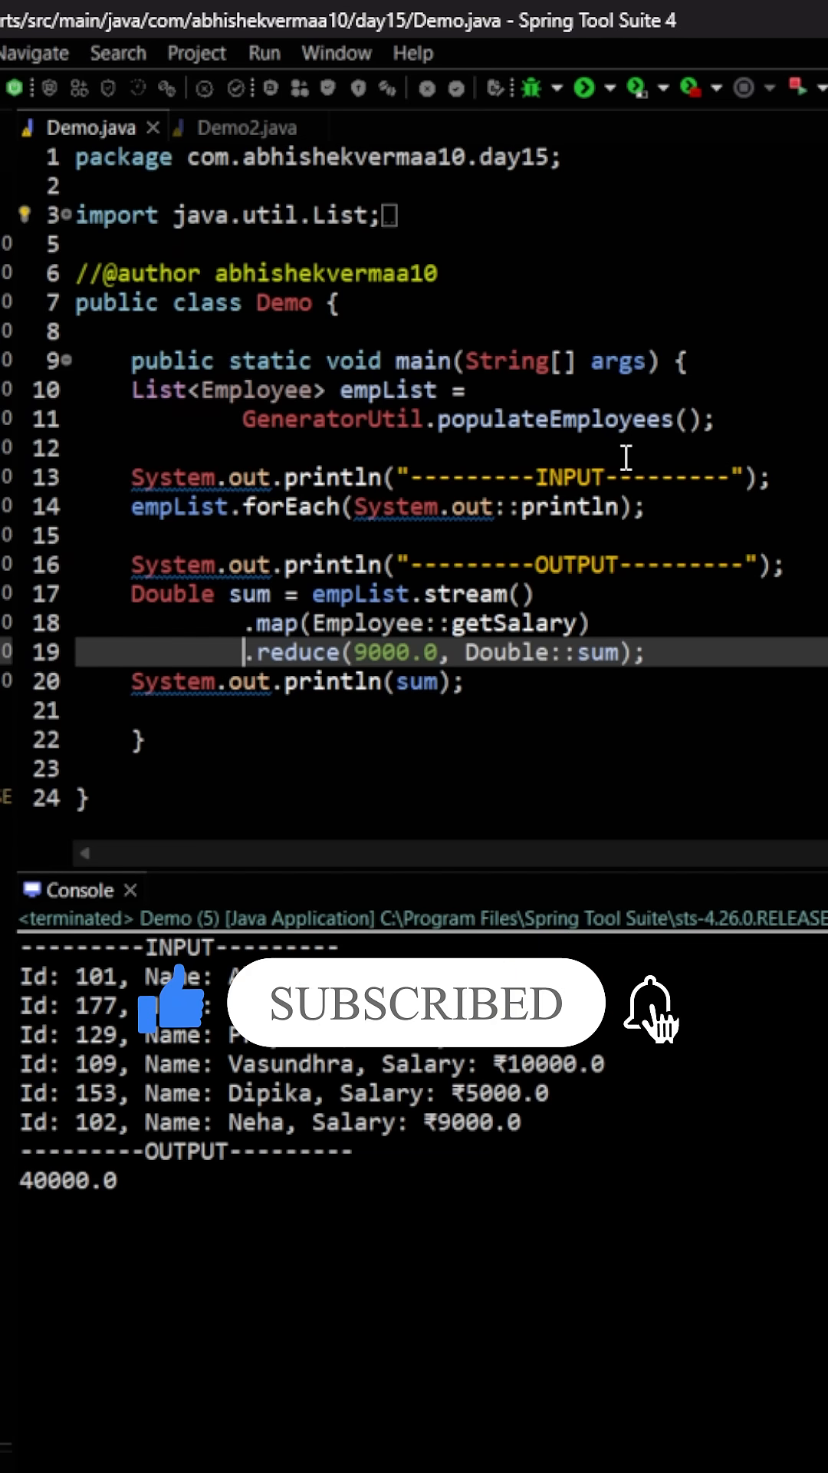